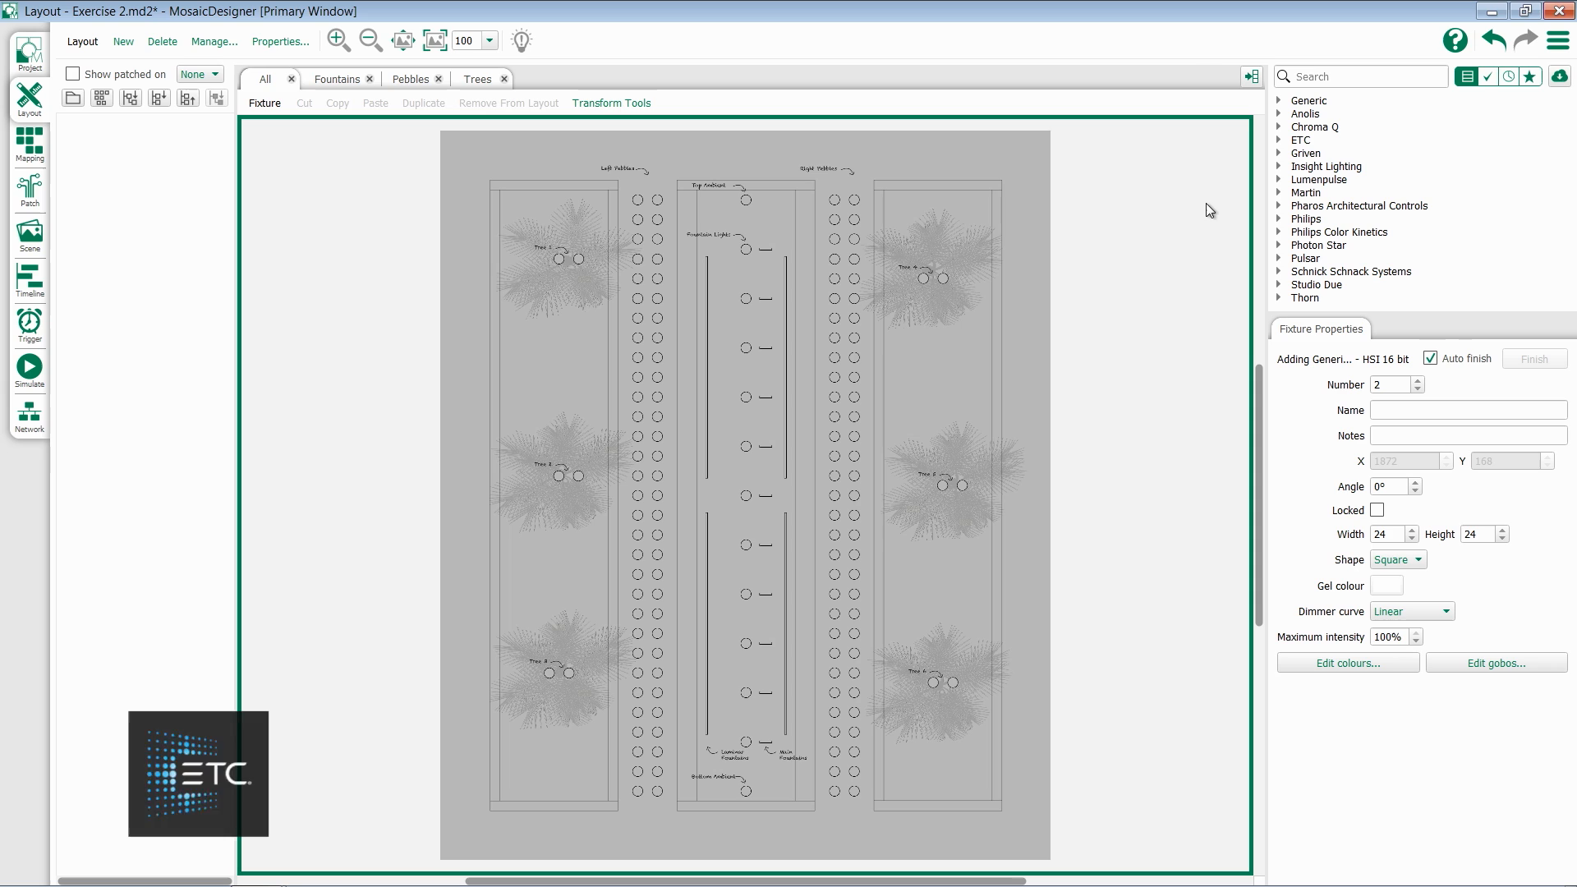
{"action": "mouse_move", "coordinate": [1276, 118]}
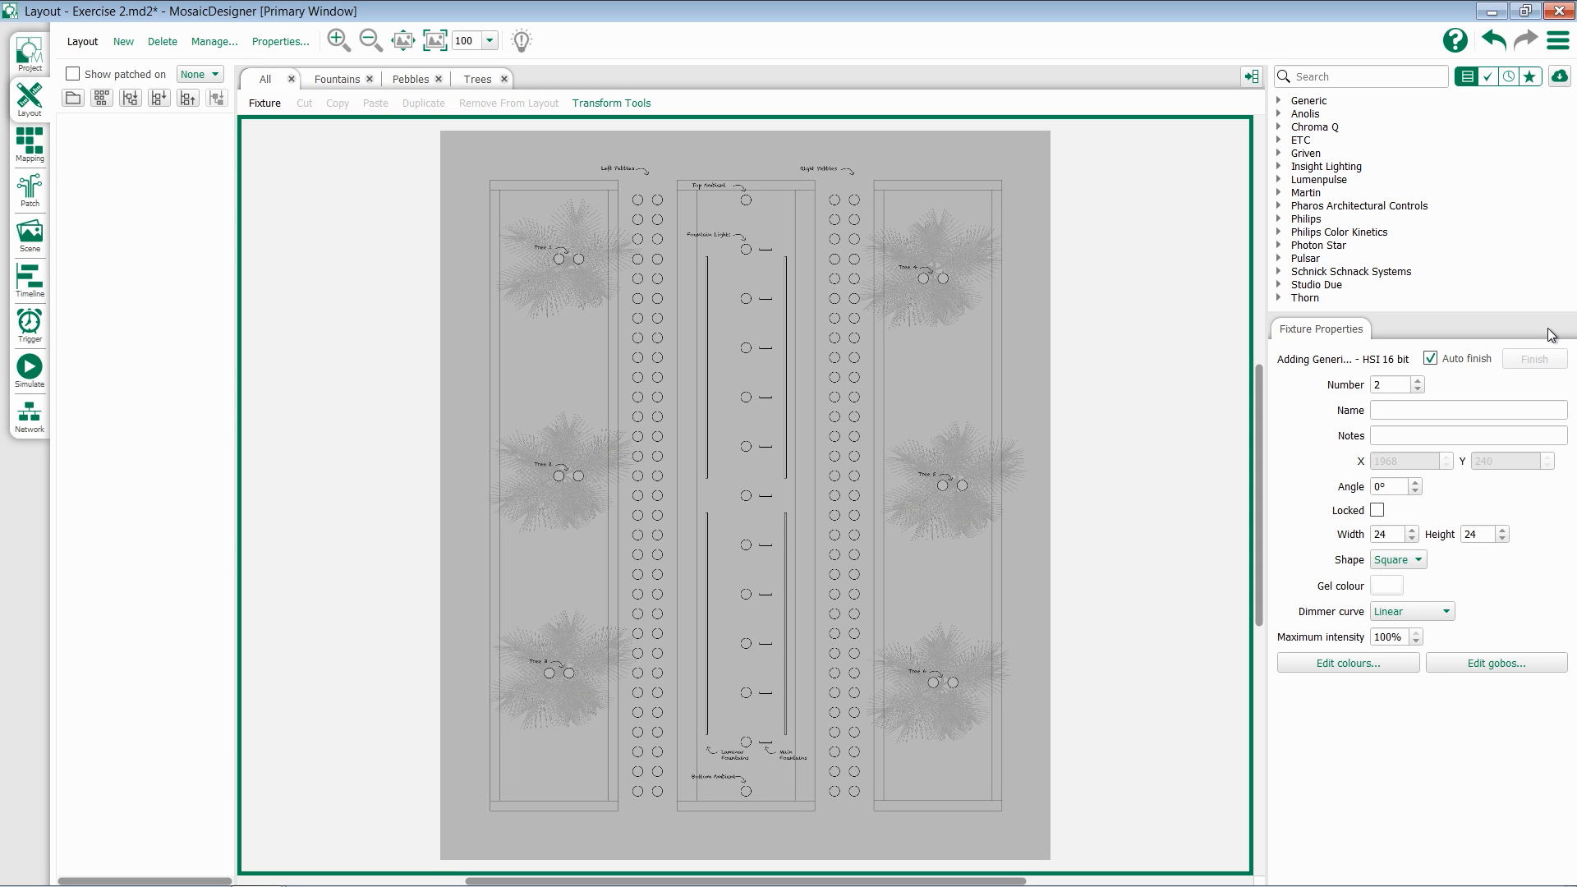
{"action": "mouse_move", "coordinate": [1513, 311]}
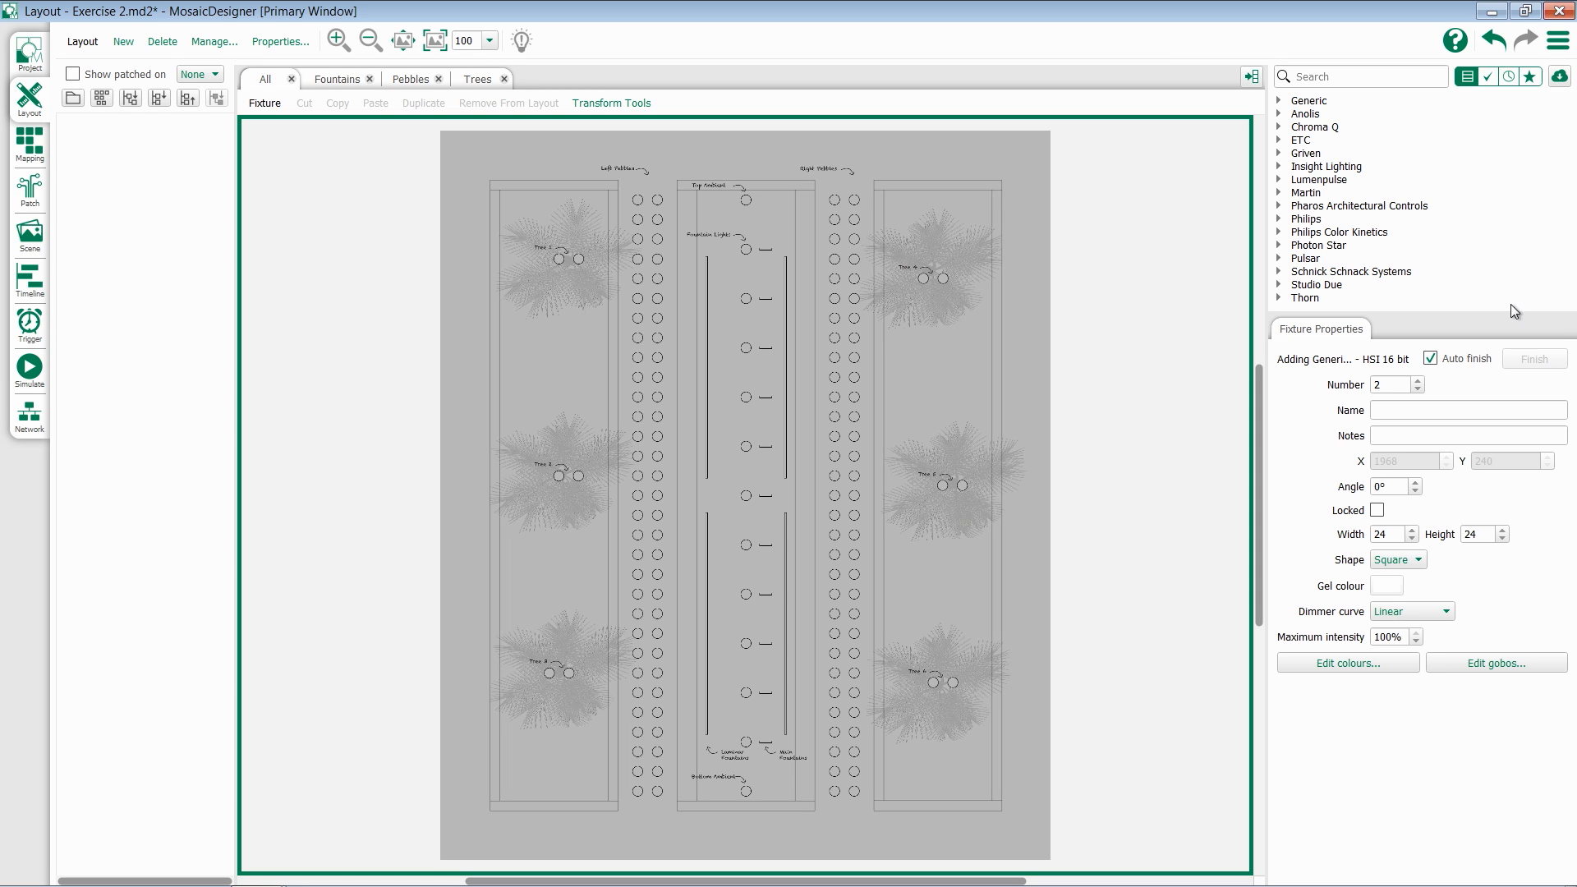
{"action": "mouse_move", "coordinate": [1490, 263]}
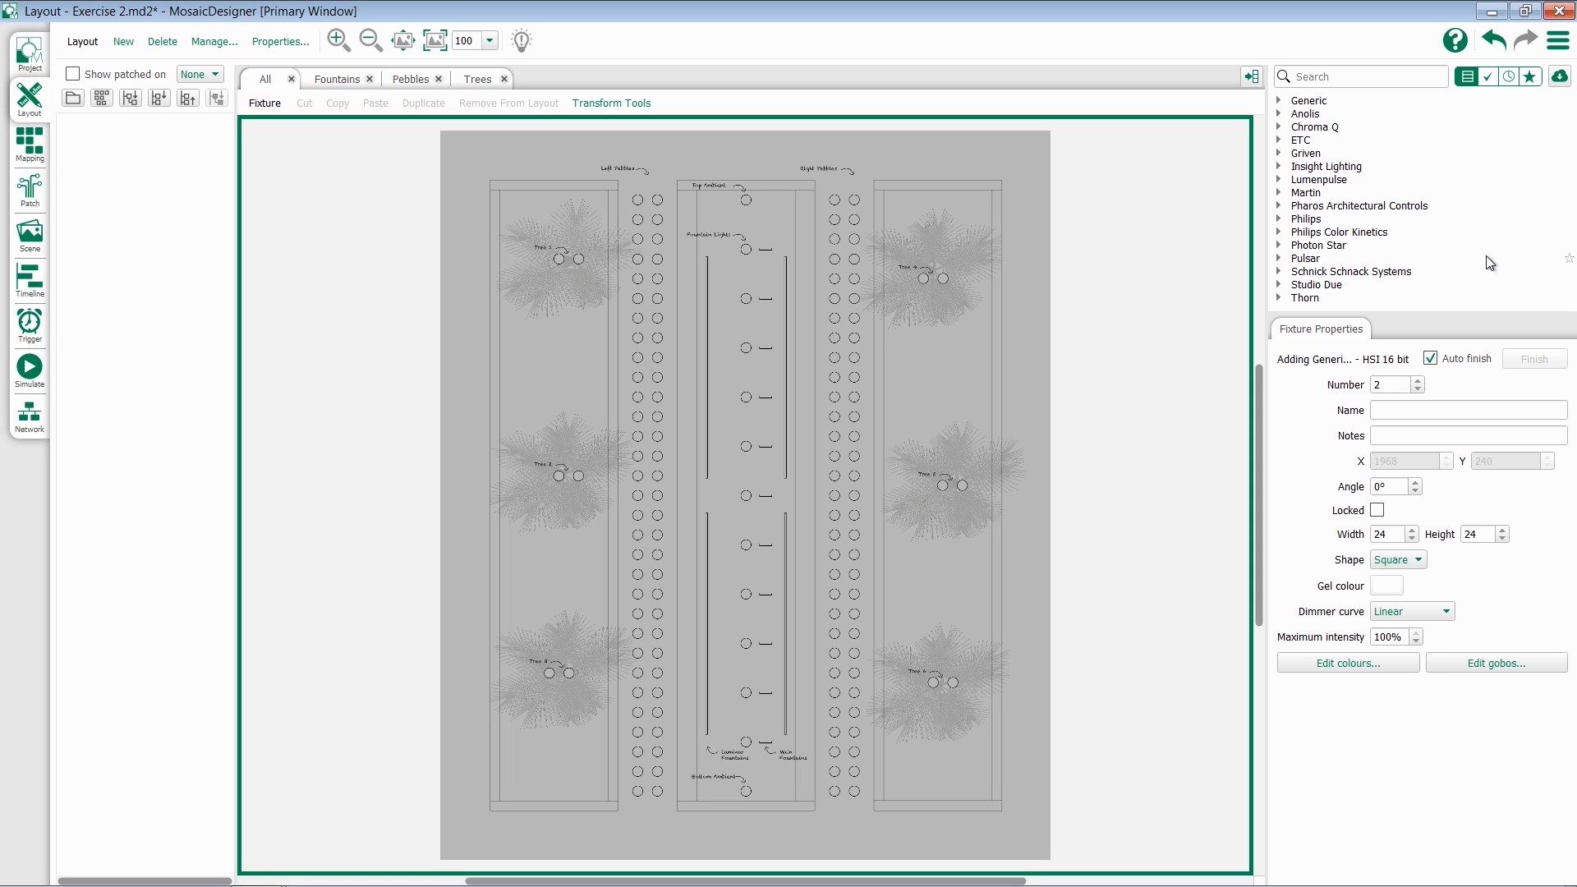
{"action": "mouse_move", "coordinate": [1498, 177]}
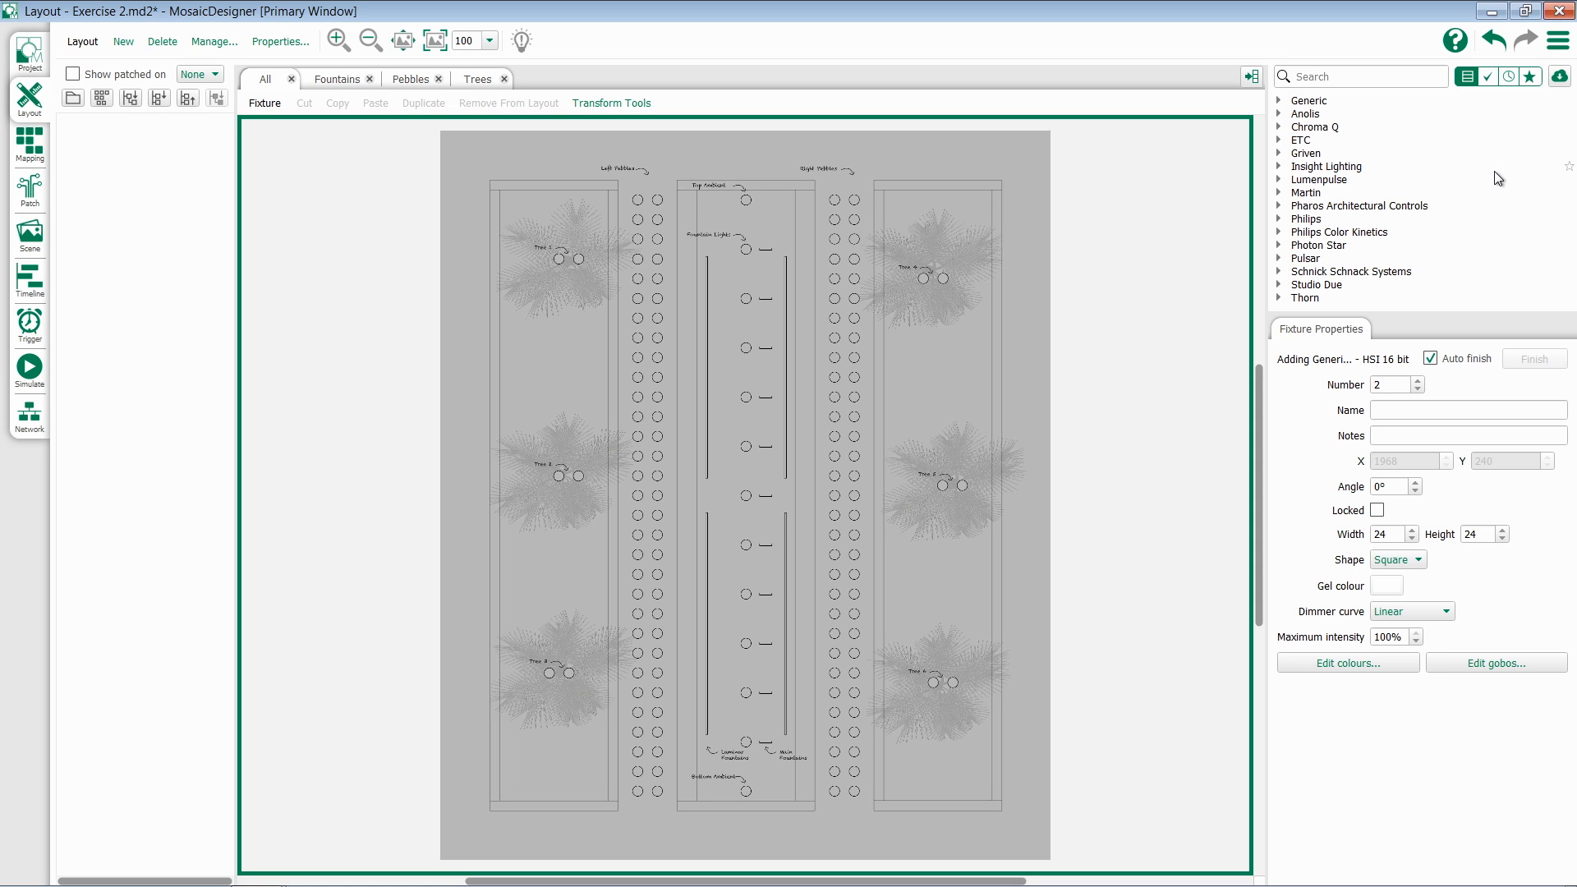
{"action": "mouse_move", "coordinate": [1556, 103]}
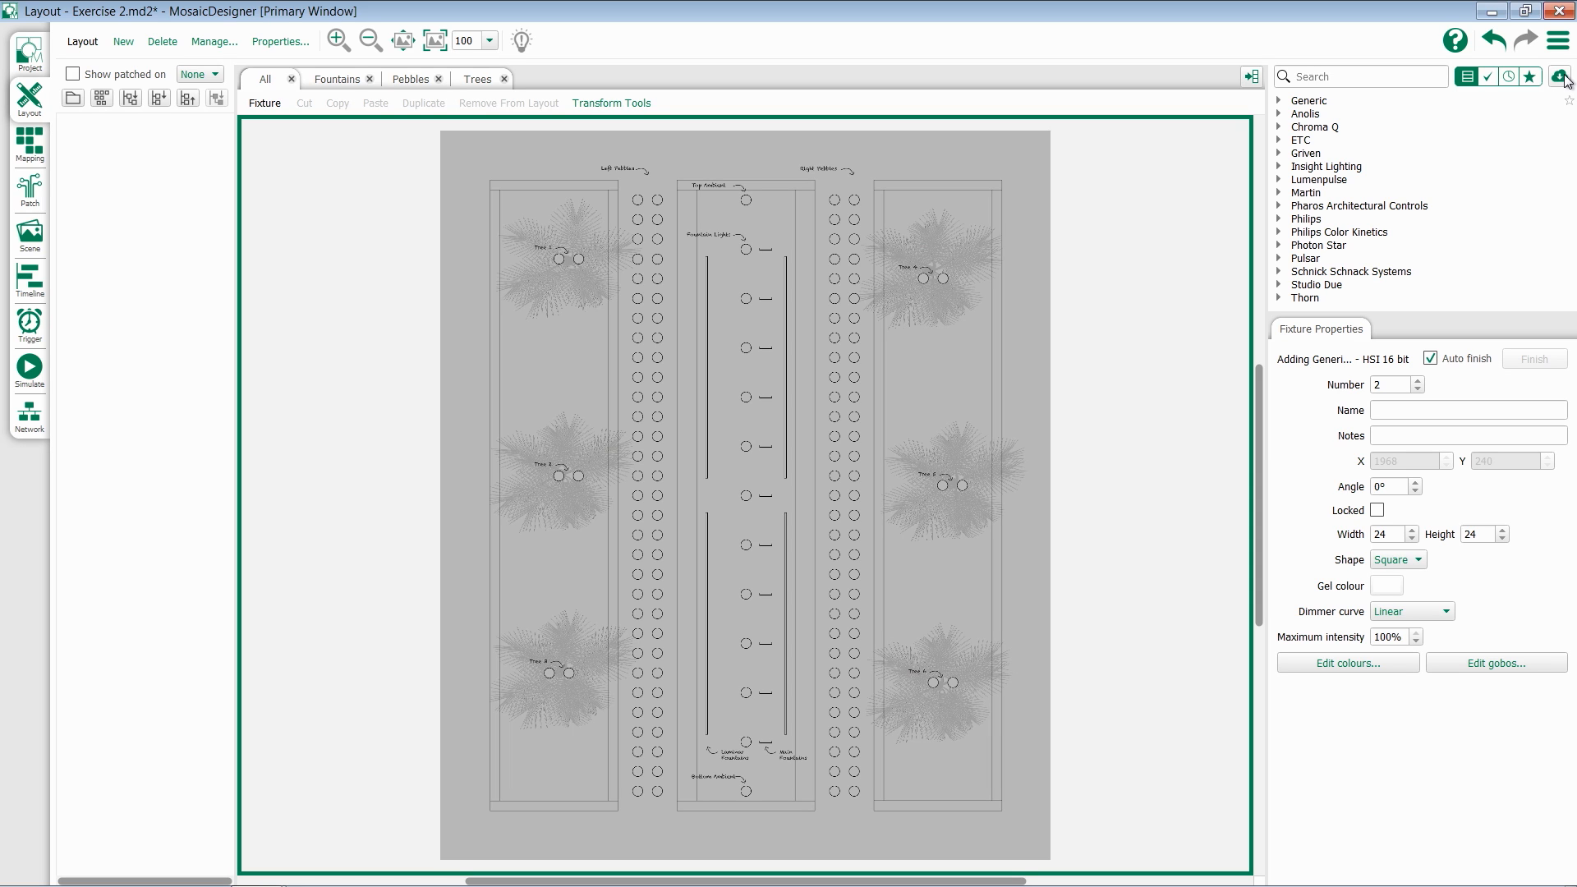
{"action": "mouse_move", "coordinate": [1562, 77]}
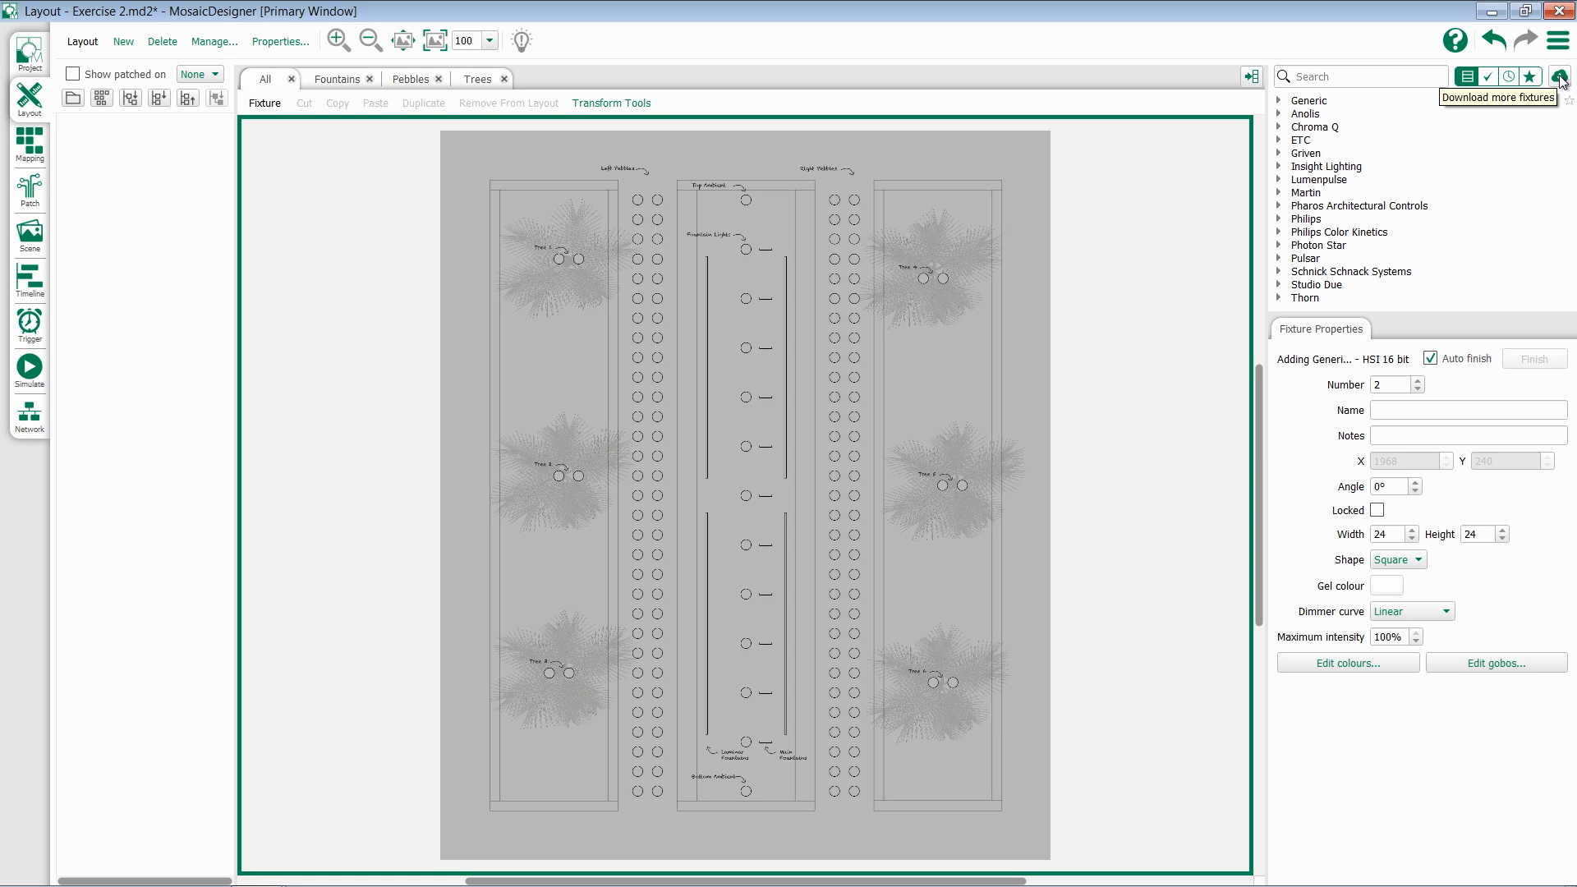
Step: Bring up the Online Fixture Library and browse the manufacturer list back to the top
{"action": "left_click", "coordinate": [1560, 77]}
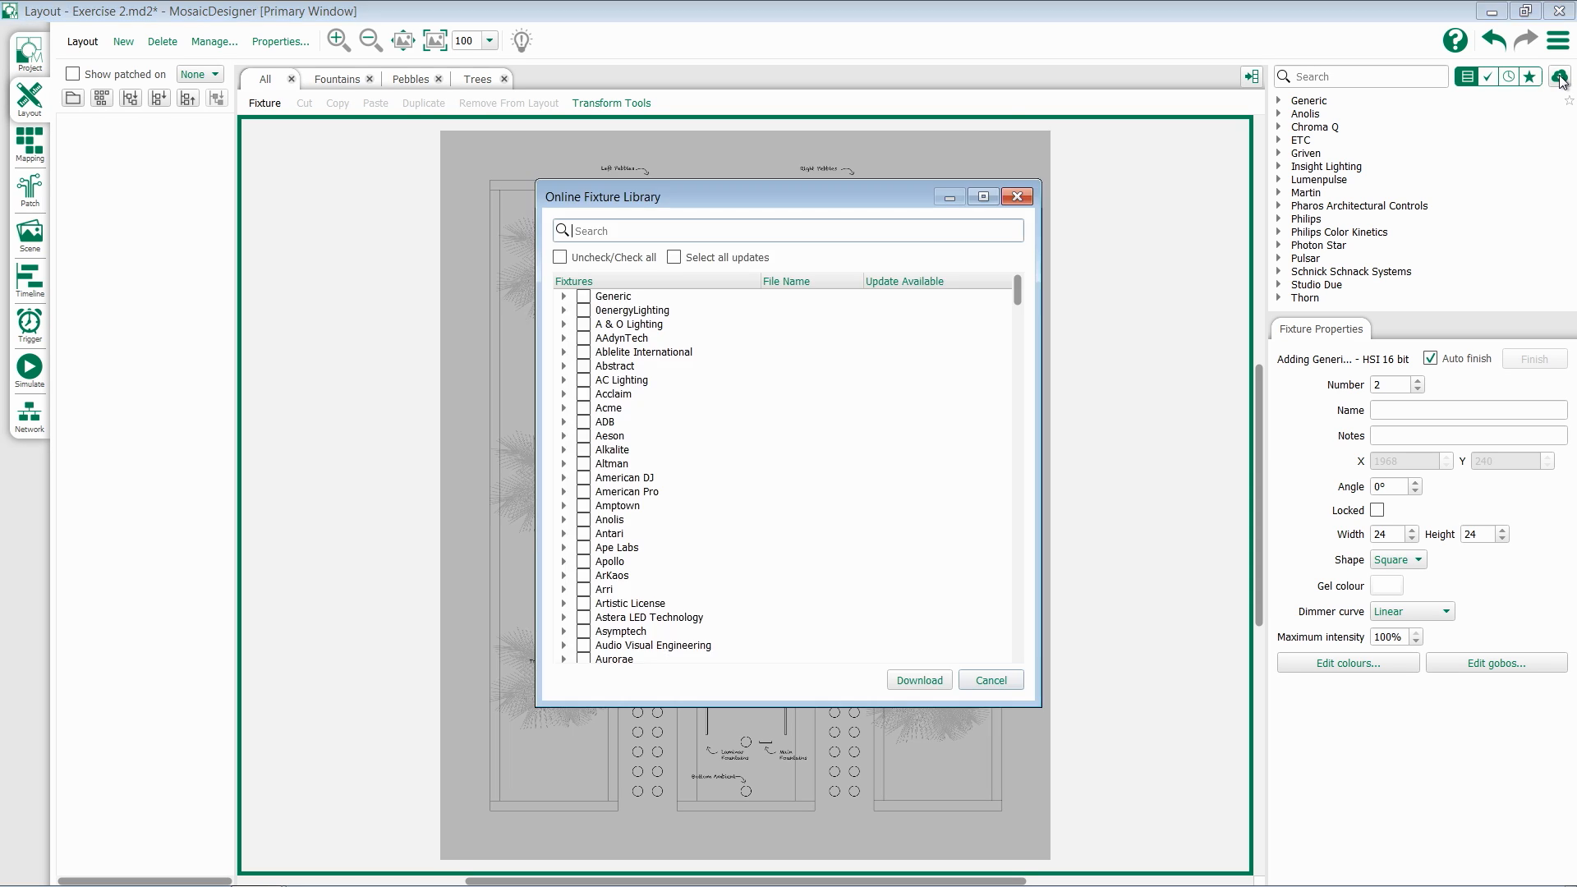
{"action": "mouse_move", "coordinate": [1056, 355]}
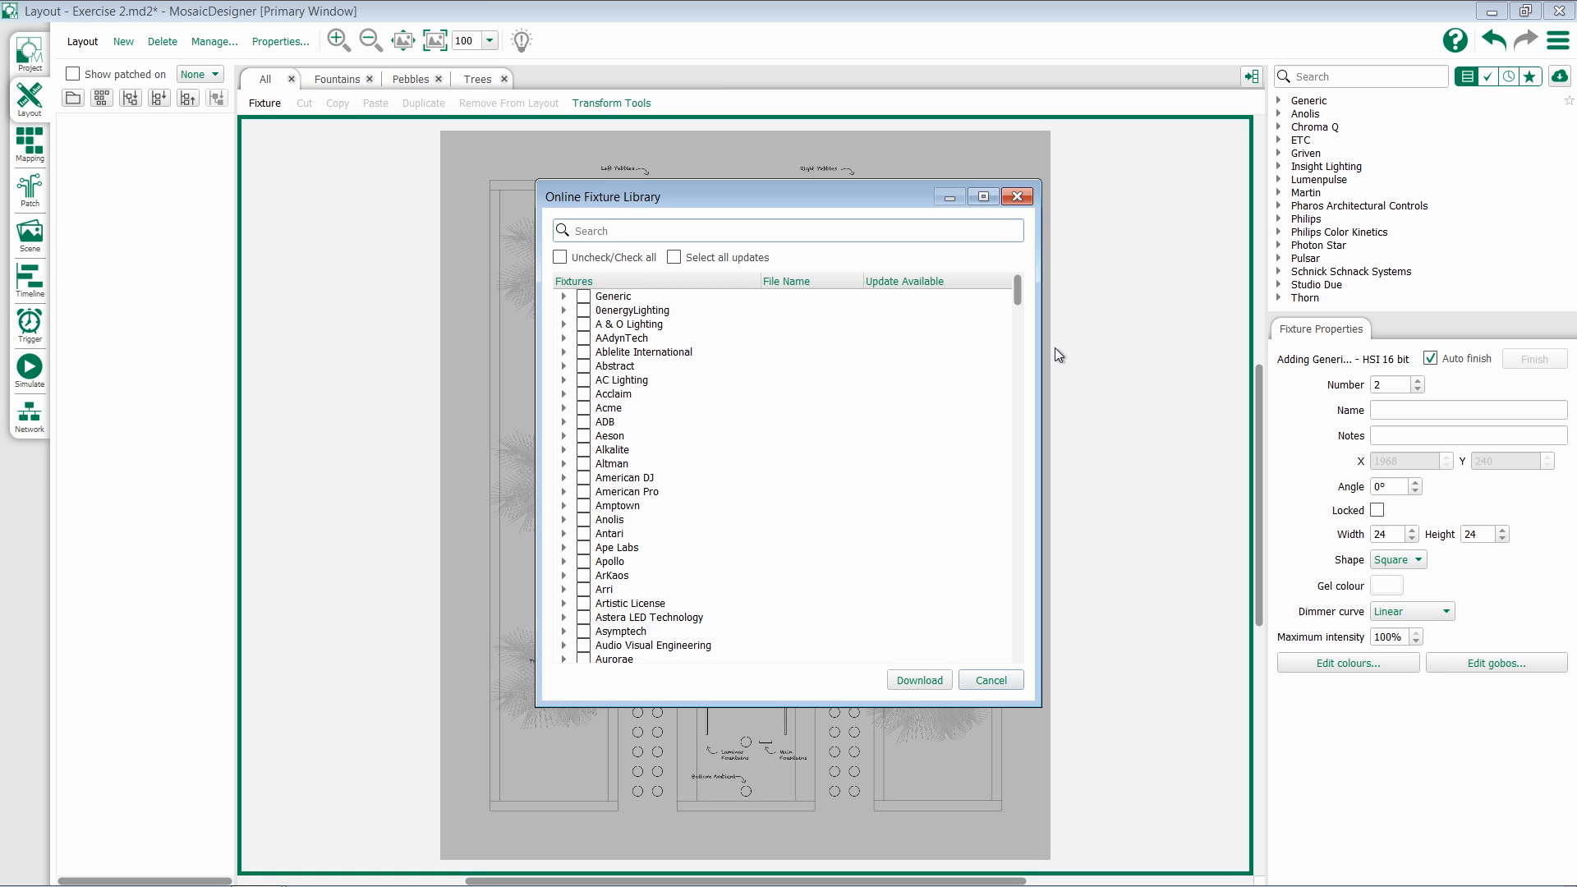
{"action": "scroll", "scroll_direction": "down", "scroll_amount": 3}
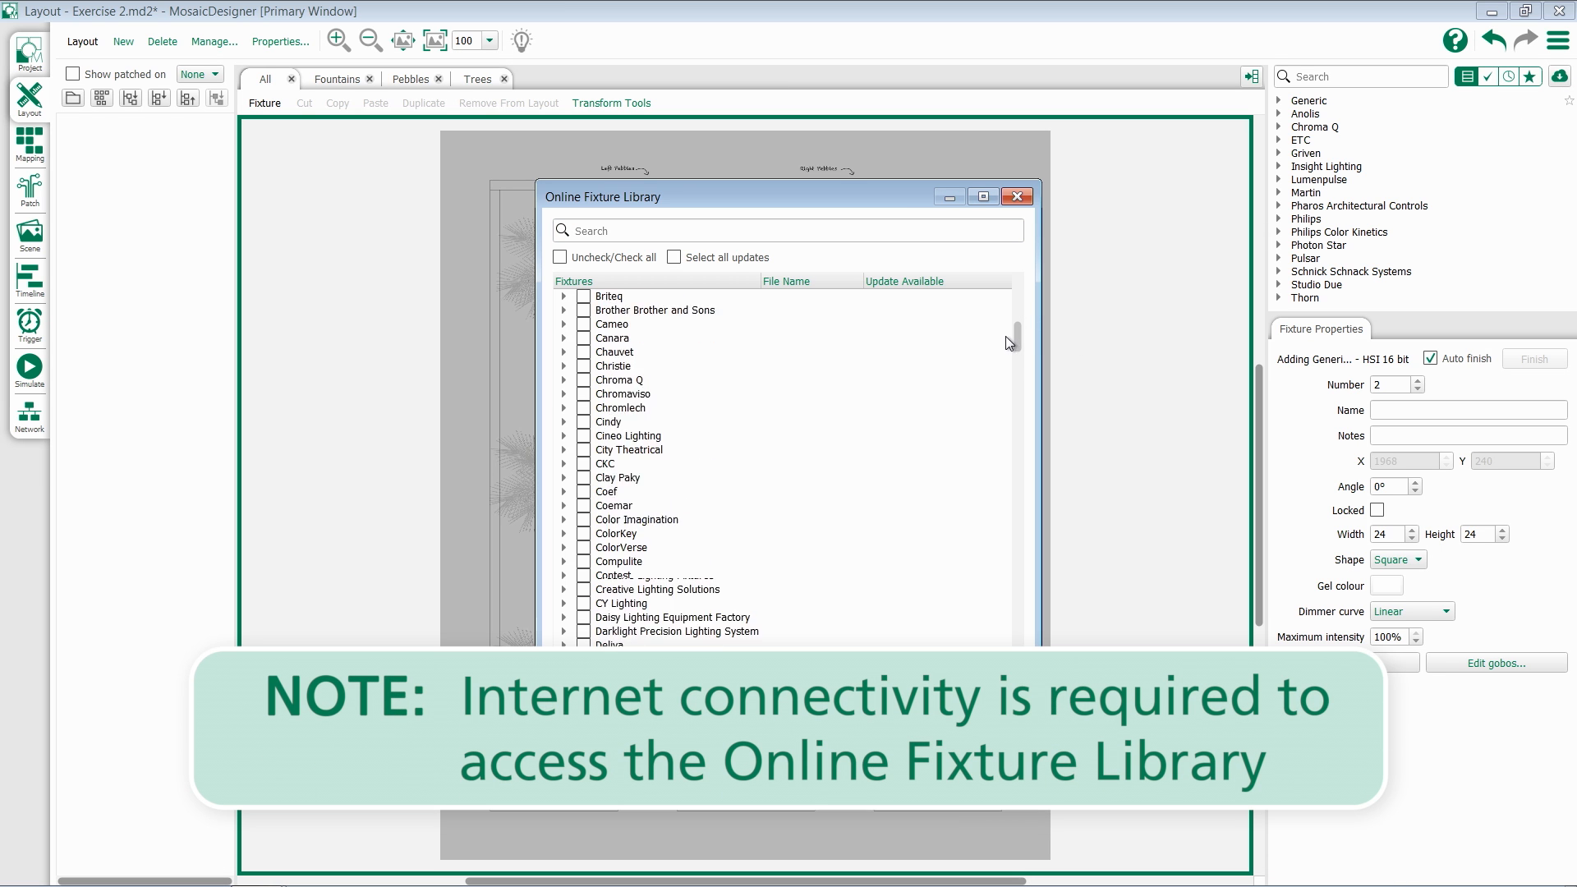
{"action": "scroll", "scroll_direction": "down", "scroll_amount": 3}
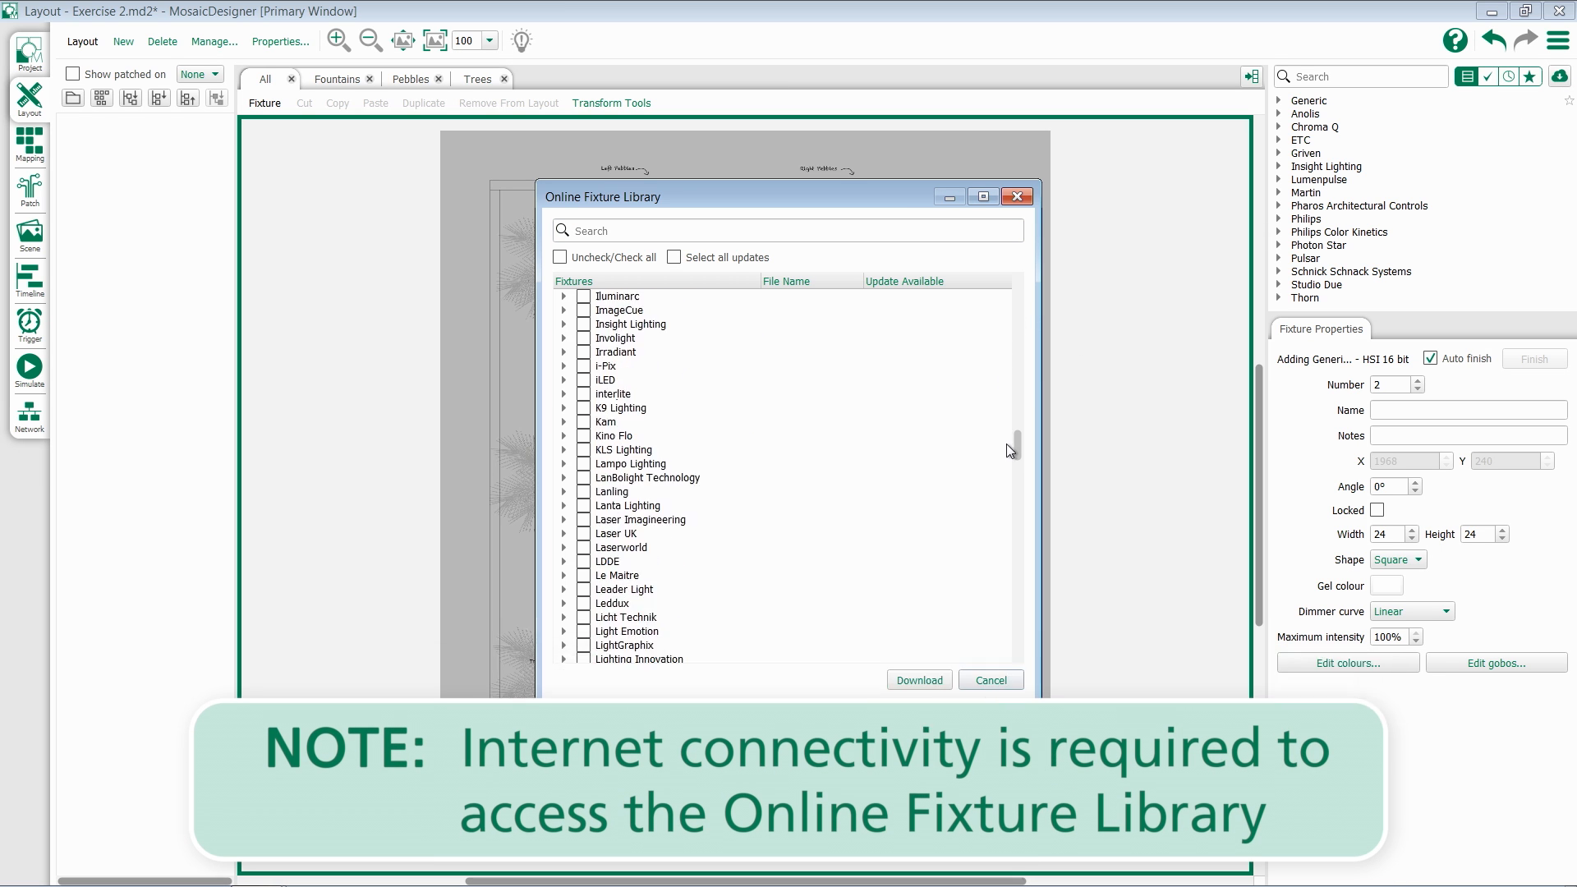
{"action": "scroll", "scroll_direction": "down", "scroll_amount": 3}
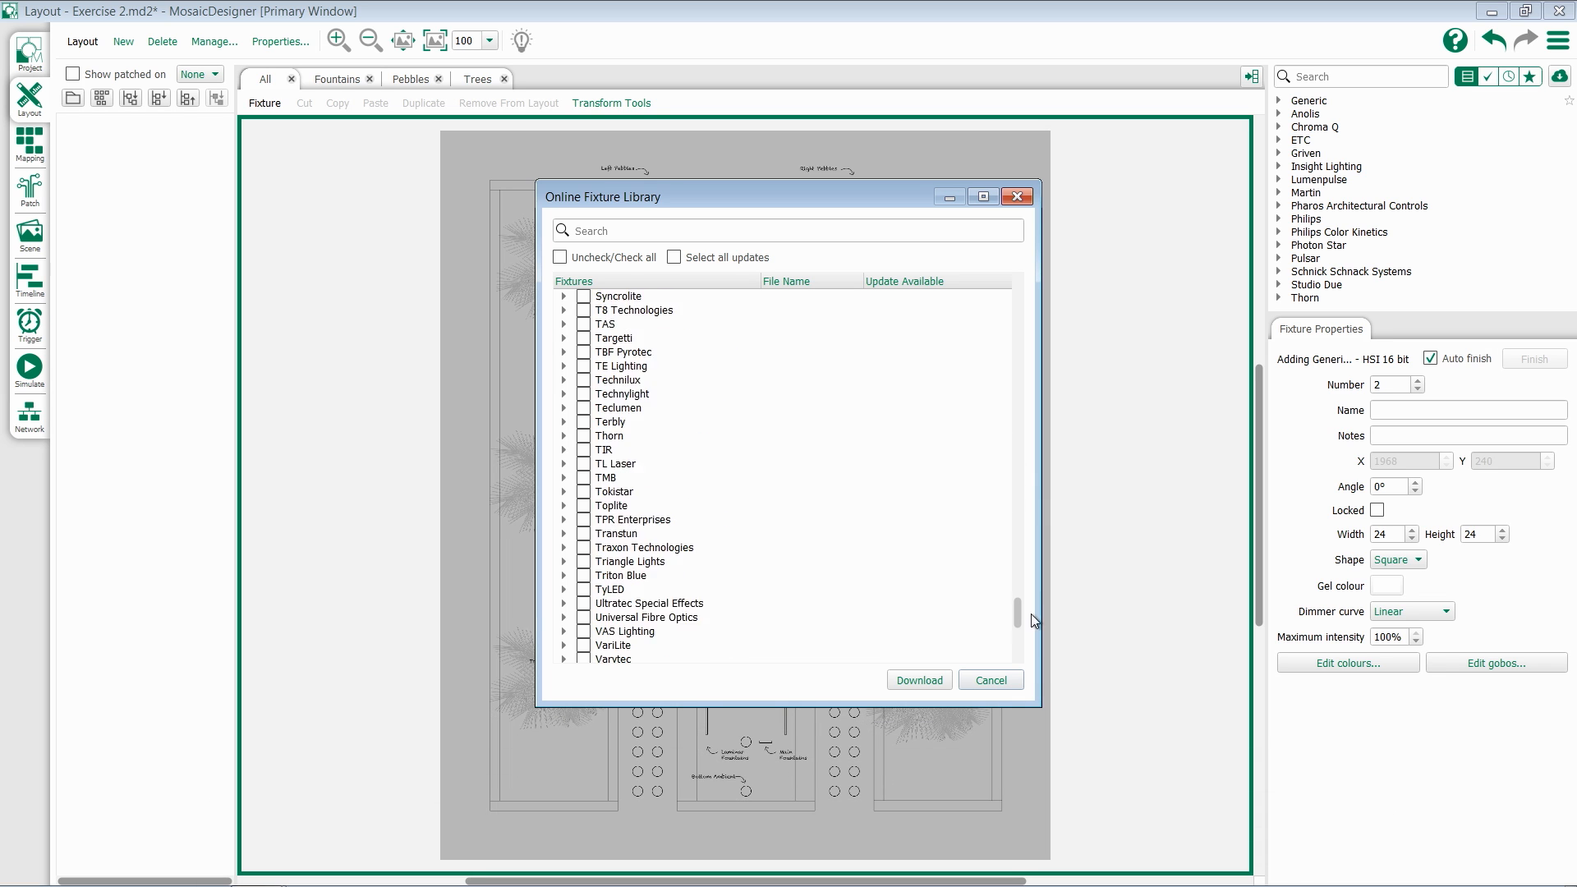
{"action": "scroll", "scroll_direction": "up", "scroll_amount": 3}
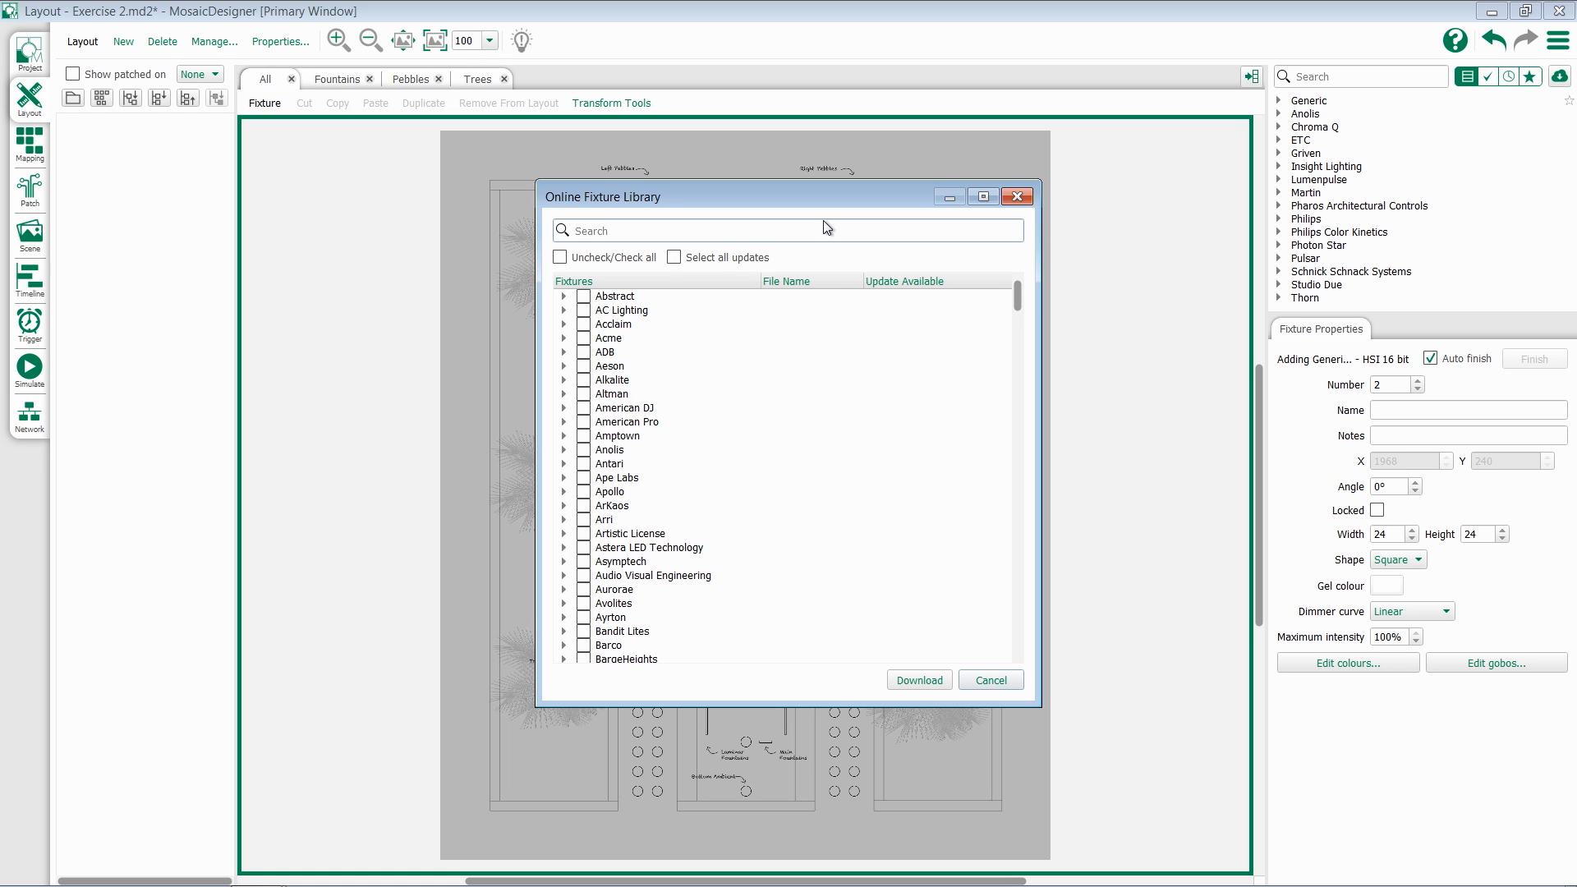
Step: Search 'd22', select all Desire D22 Lustr+ modes and download them
{"action": "type", "text": "d22"}
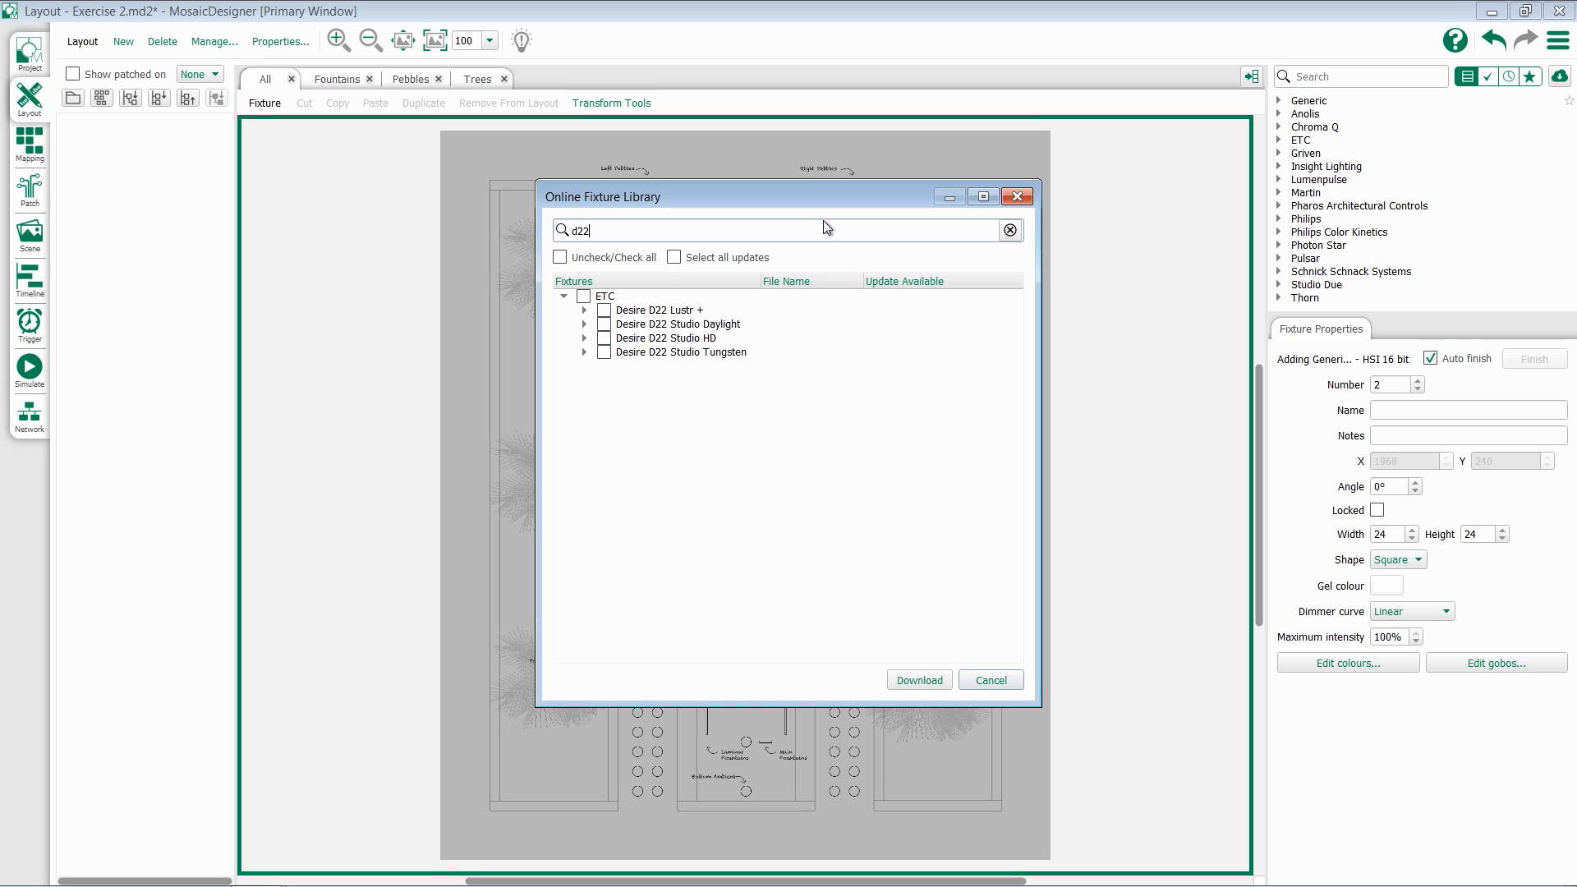
{"action": "mouse_move", "coordinate": [625, 312]}
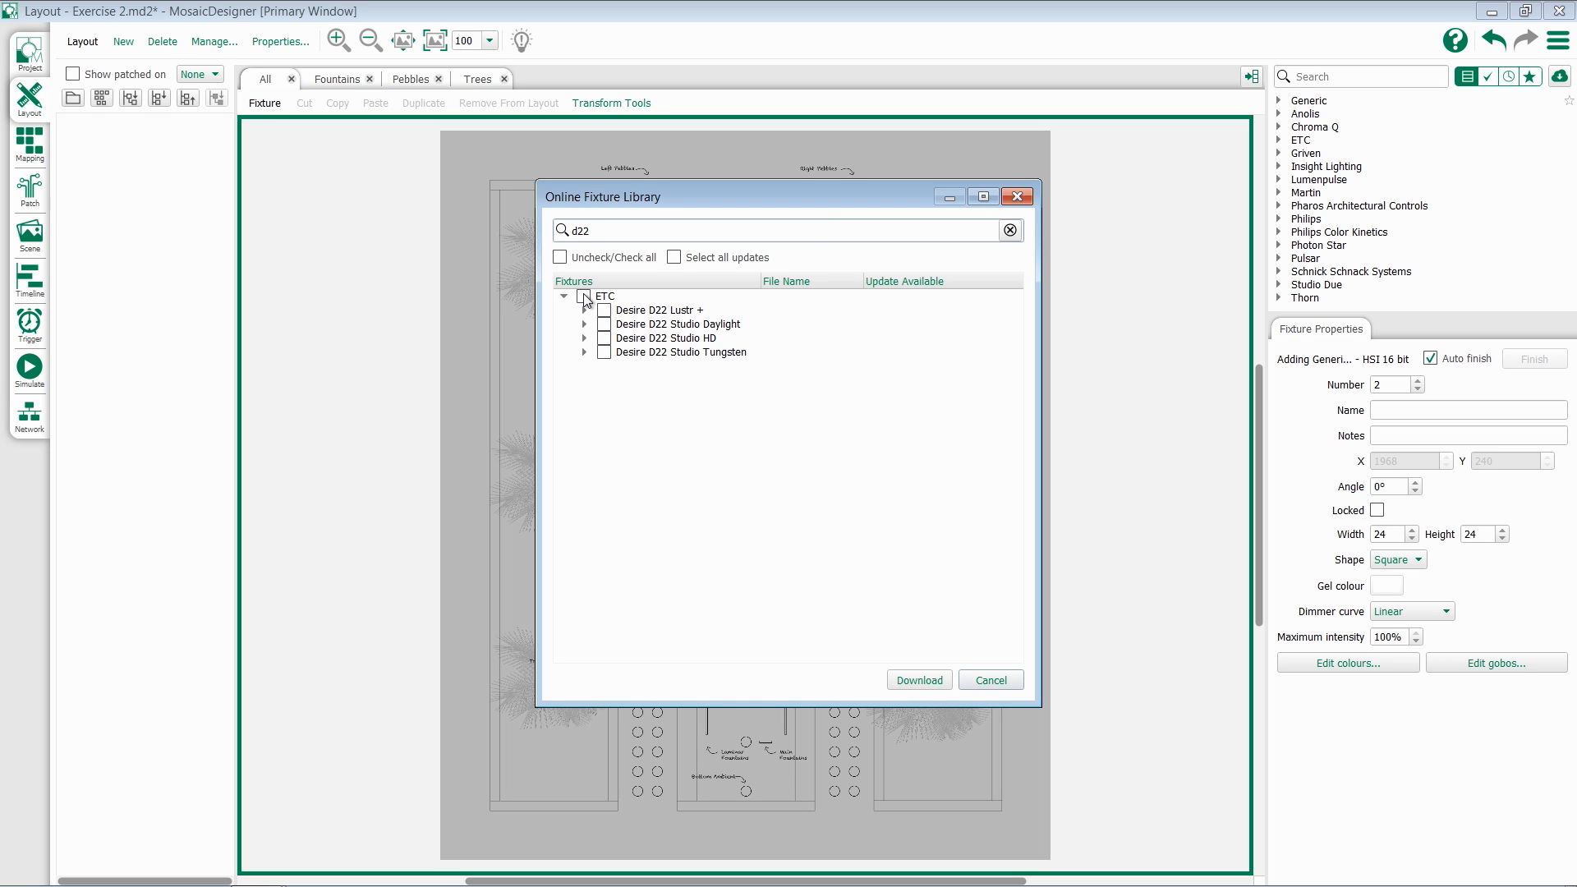
{"action": "left_click", "coordinate": [585, 295]}
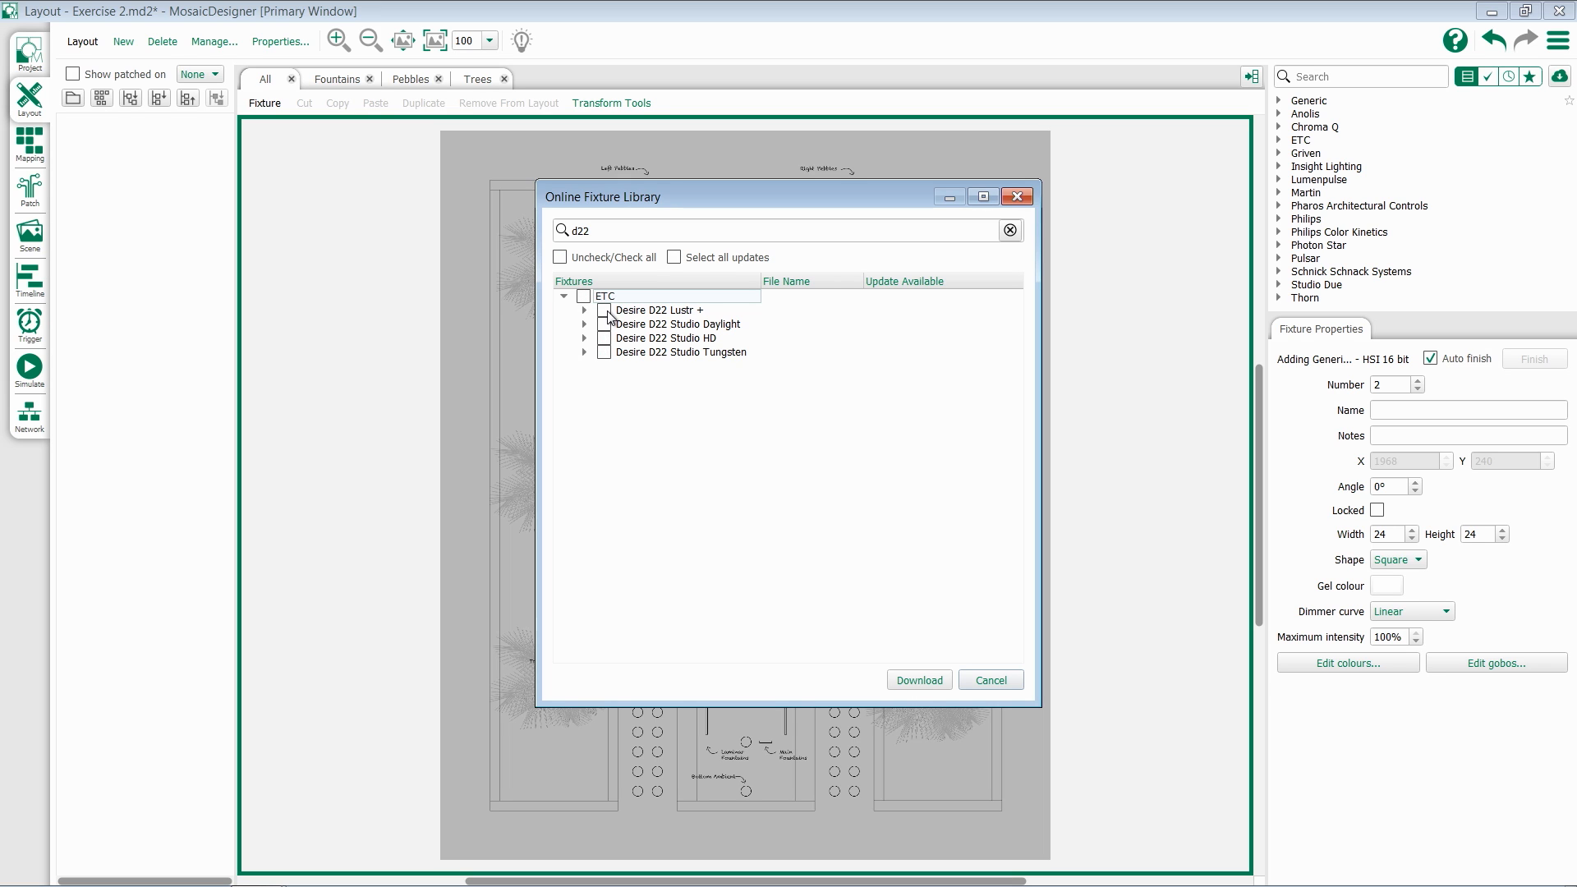
{"action": "mouse_move", "coordinate": [678, 317]}
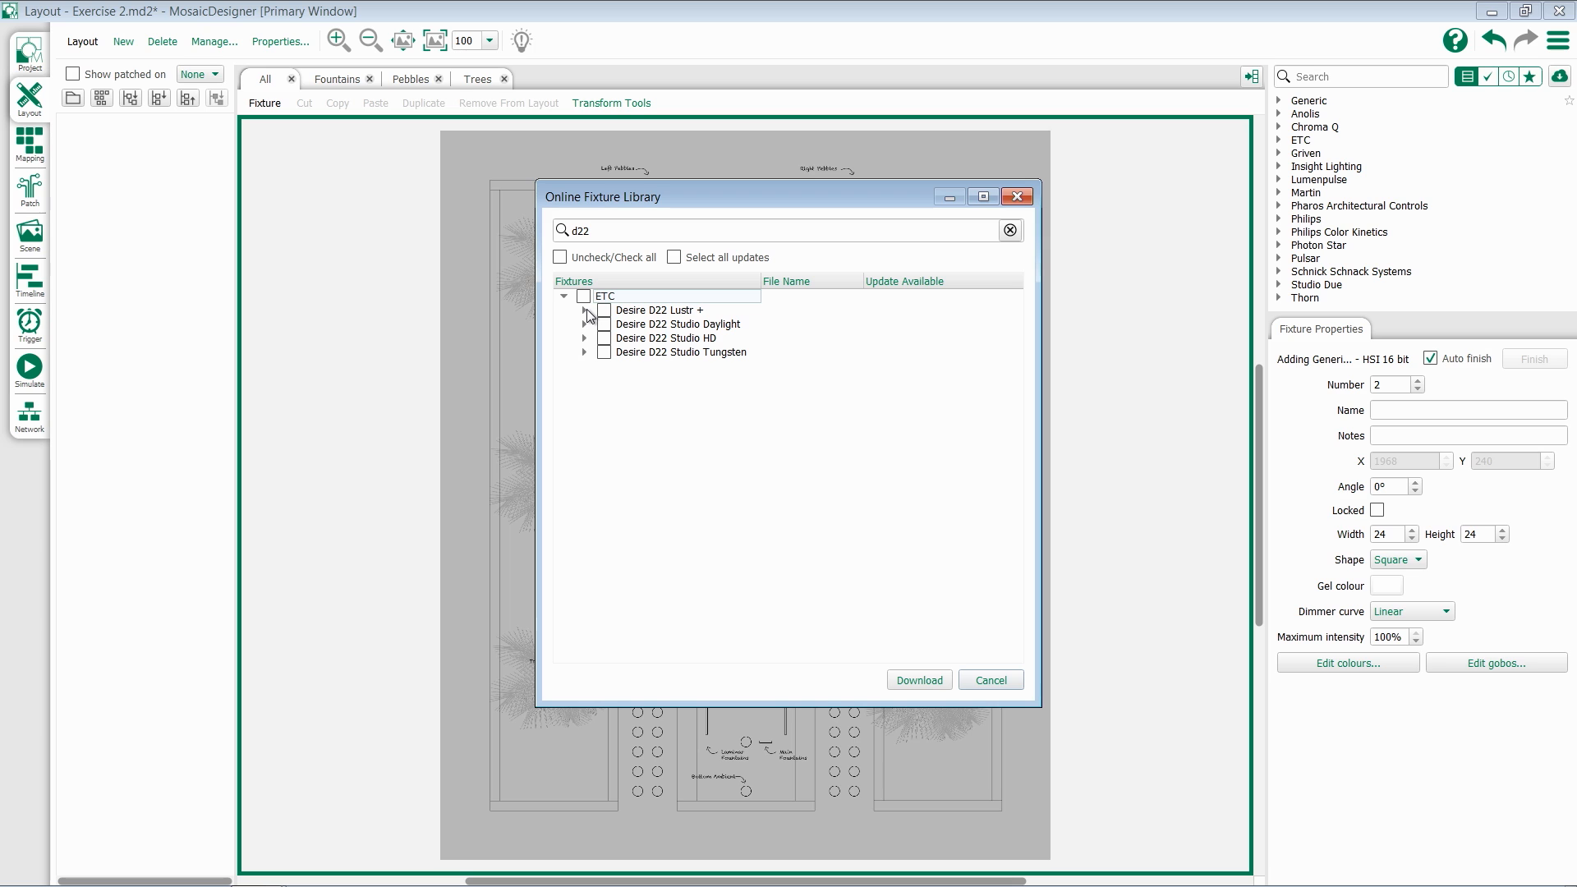
{"action": "left_click", "coordinate": [585, 310]}
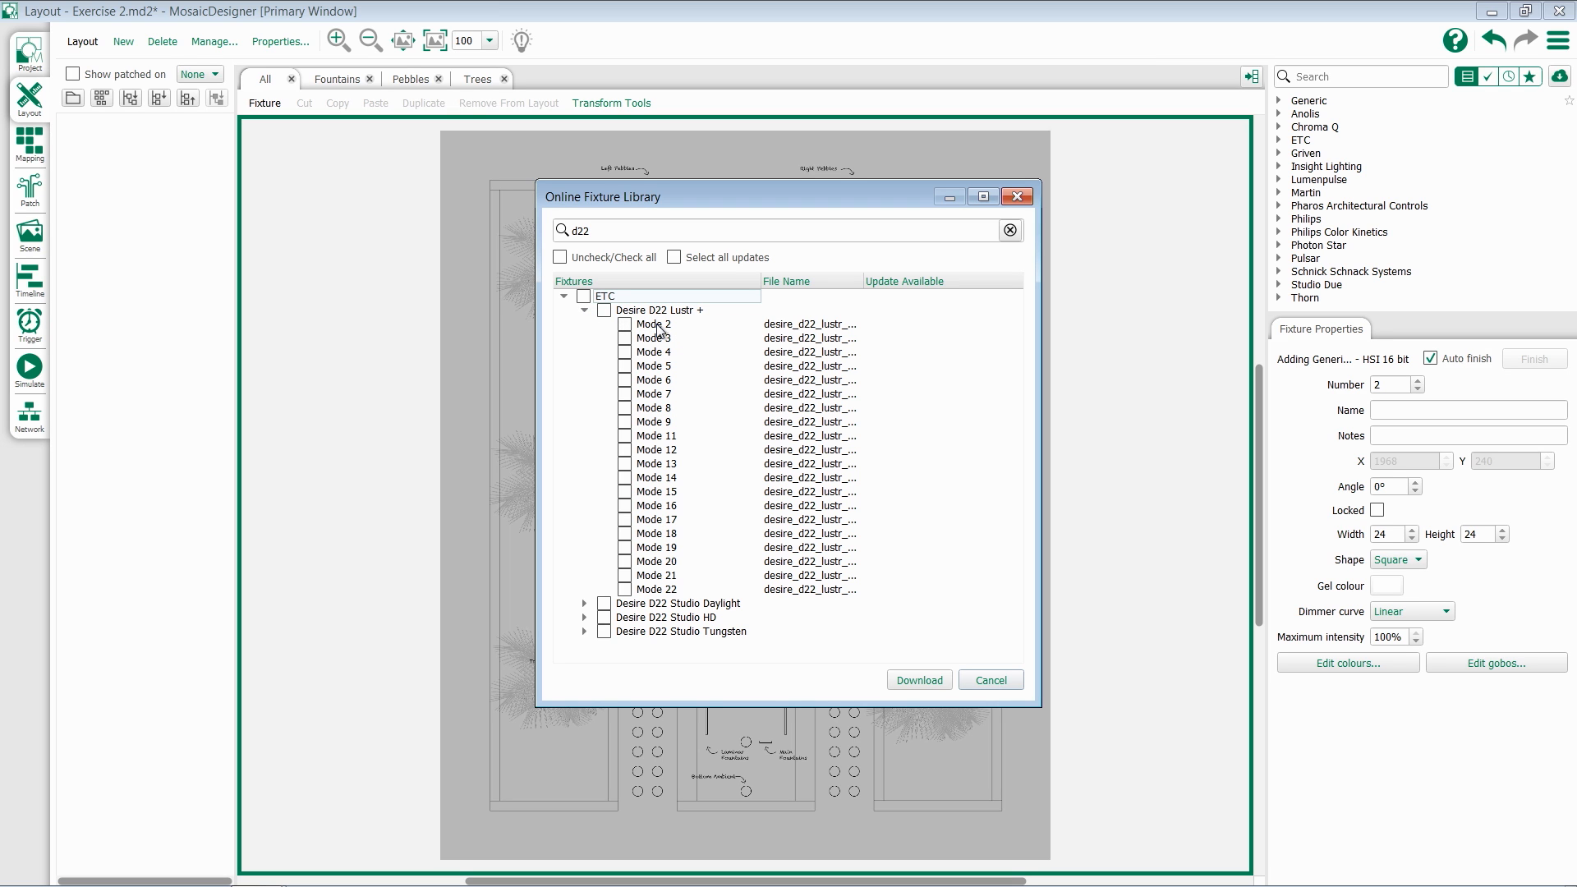
{"action": "mouse_move", "coordinate": [656, 614]}
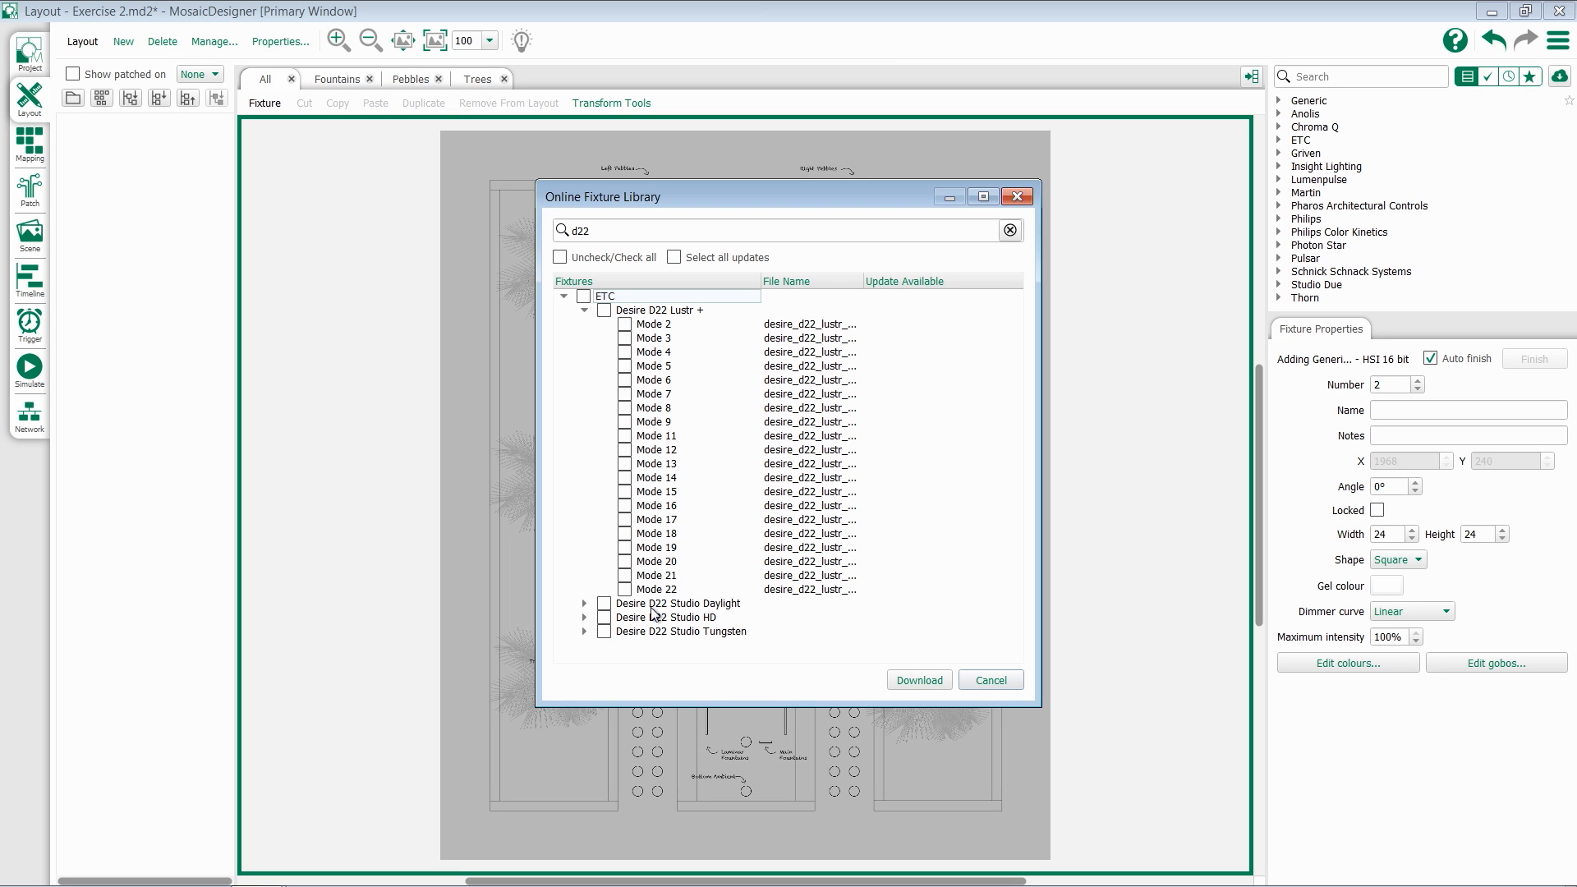
{"action": "mouse_move", "coordinate": [658, 422]}
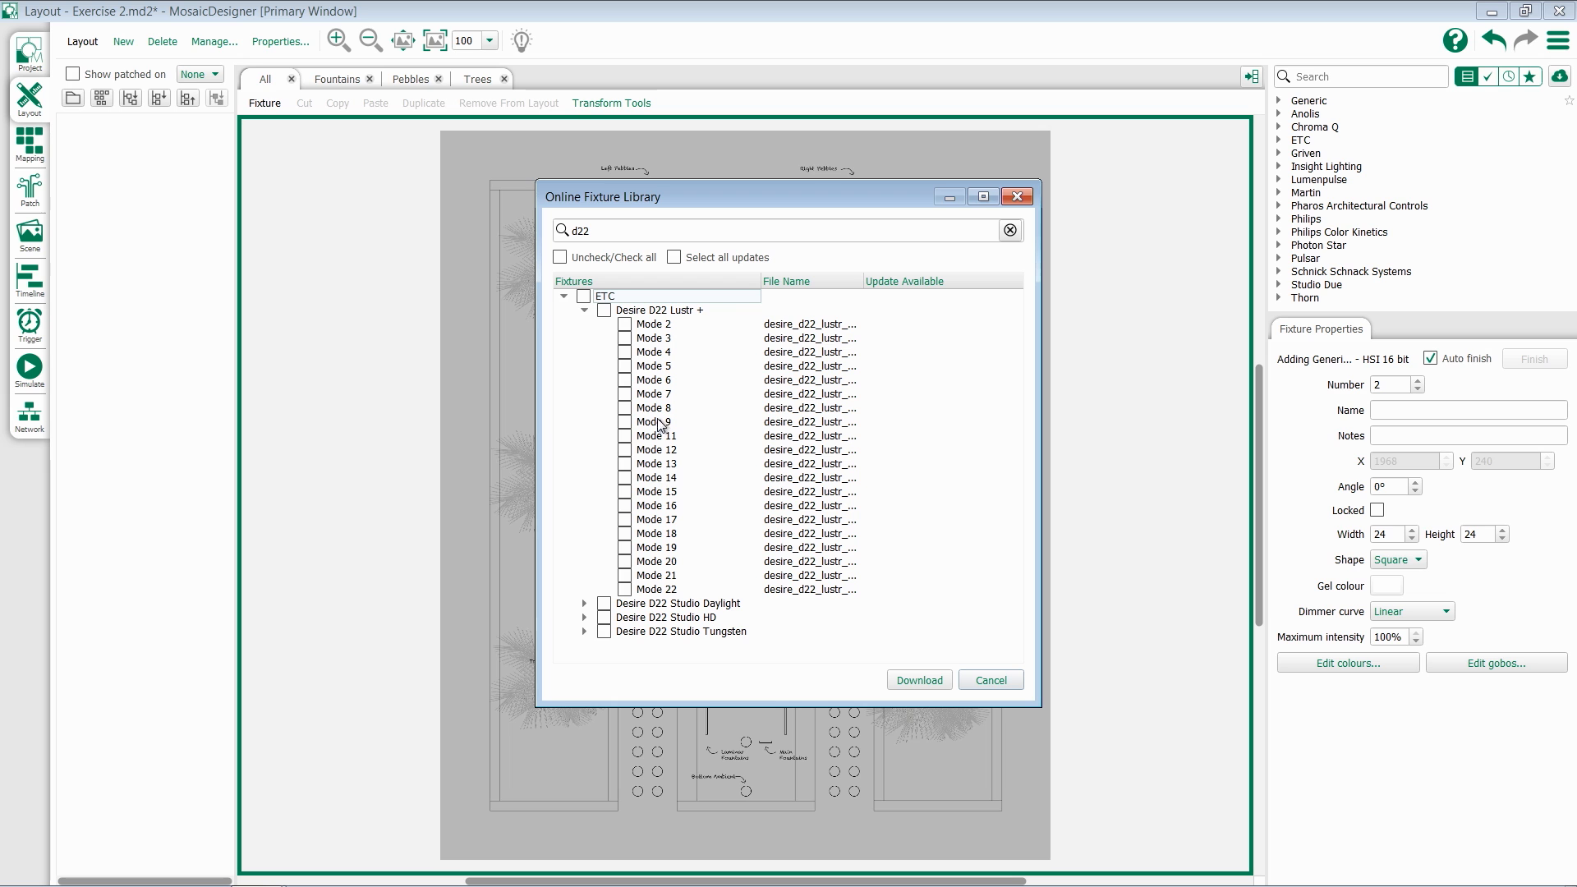
{"action": "left_click", "coordinate": [604, 311]}
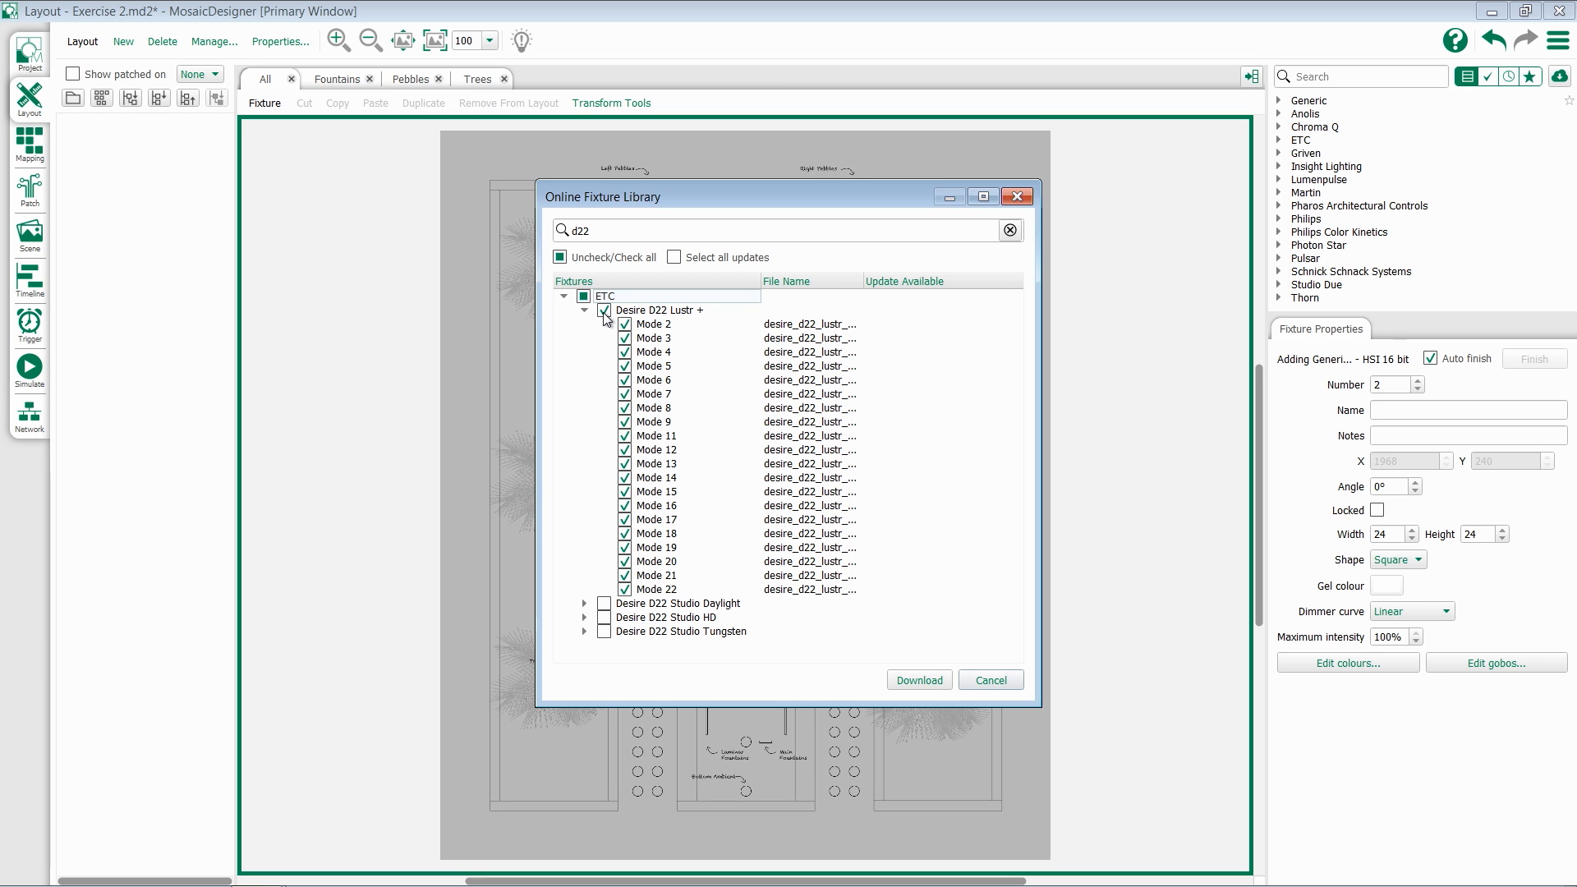
{"action": "left_click", "coordinate": [989, 678]}
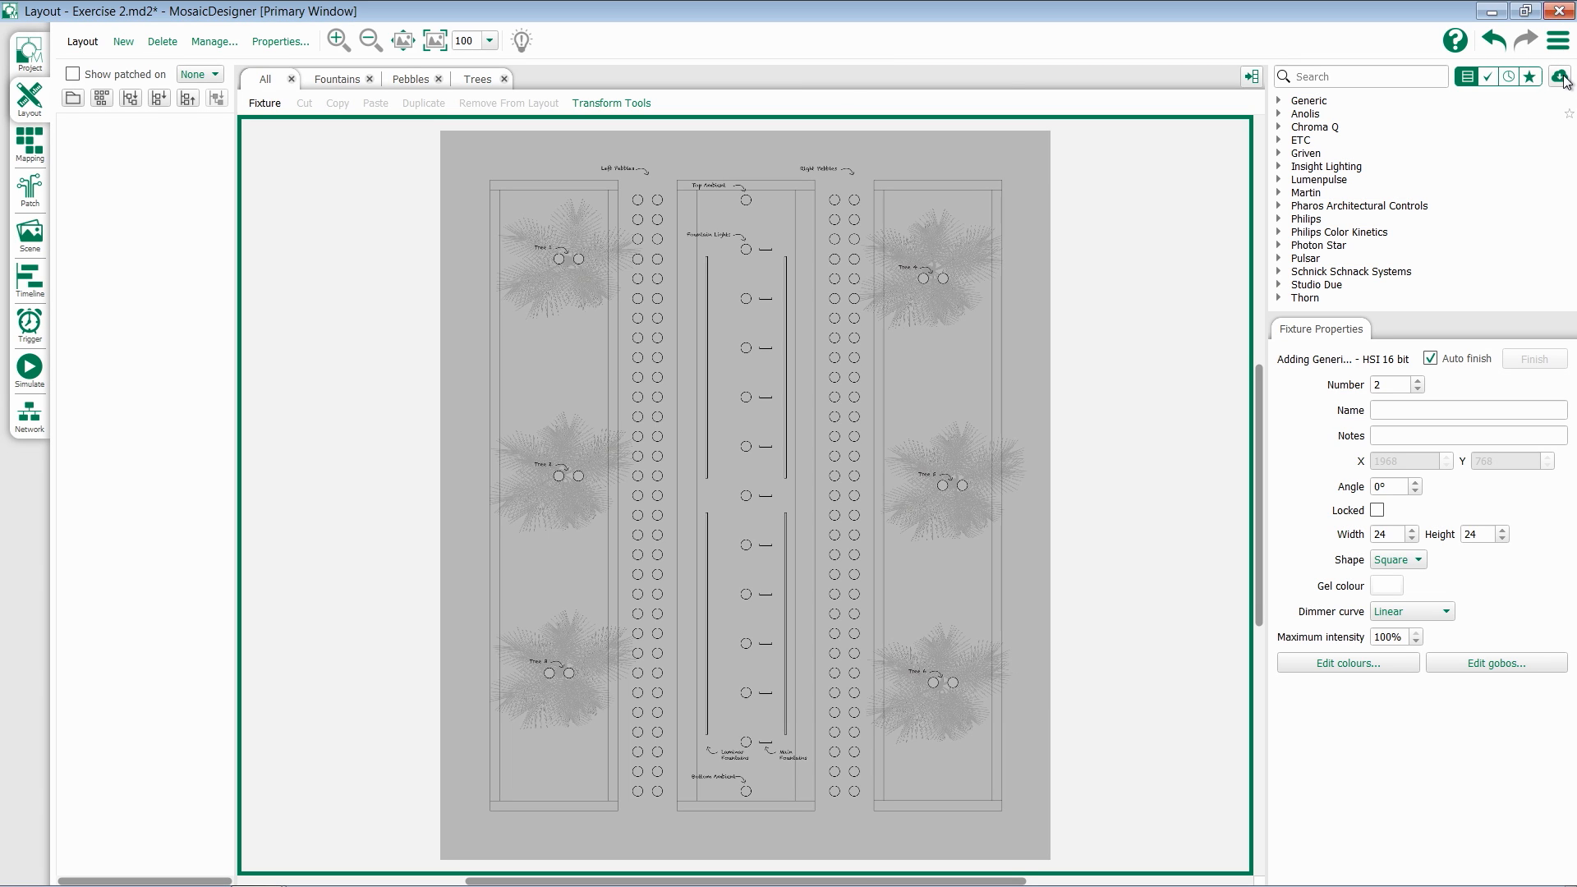
Step: Reopen the library, clear all selections and tick Select all updates (Generic, Anolis)
{"action": "left_click", "coordinate": [1561, 75]}
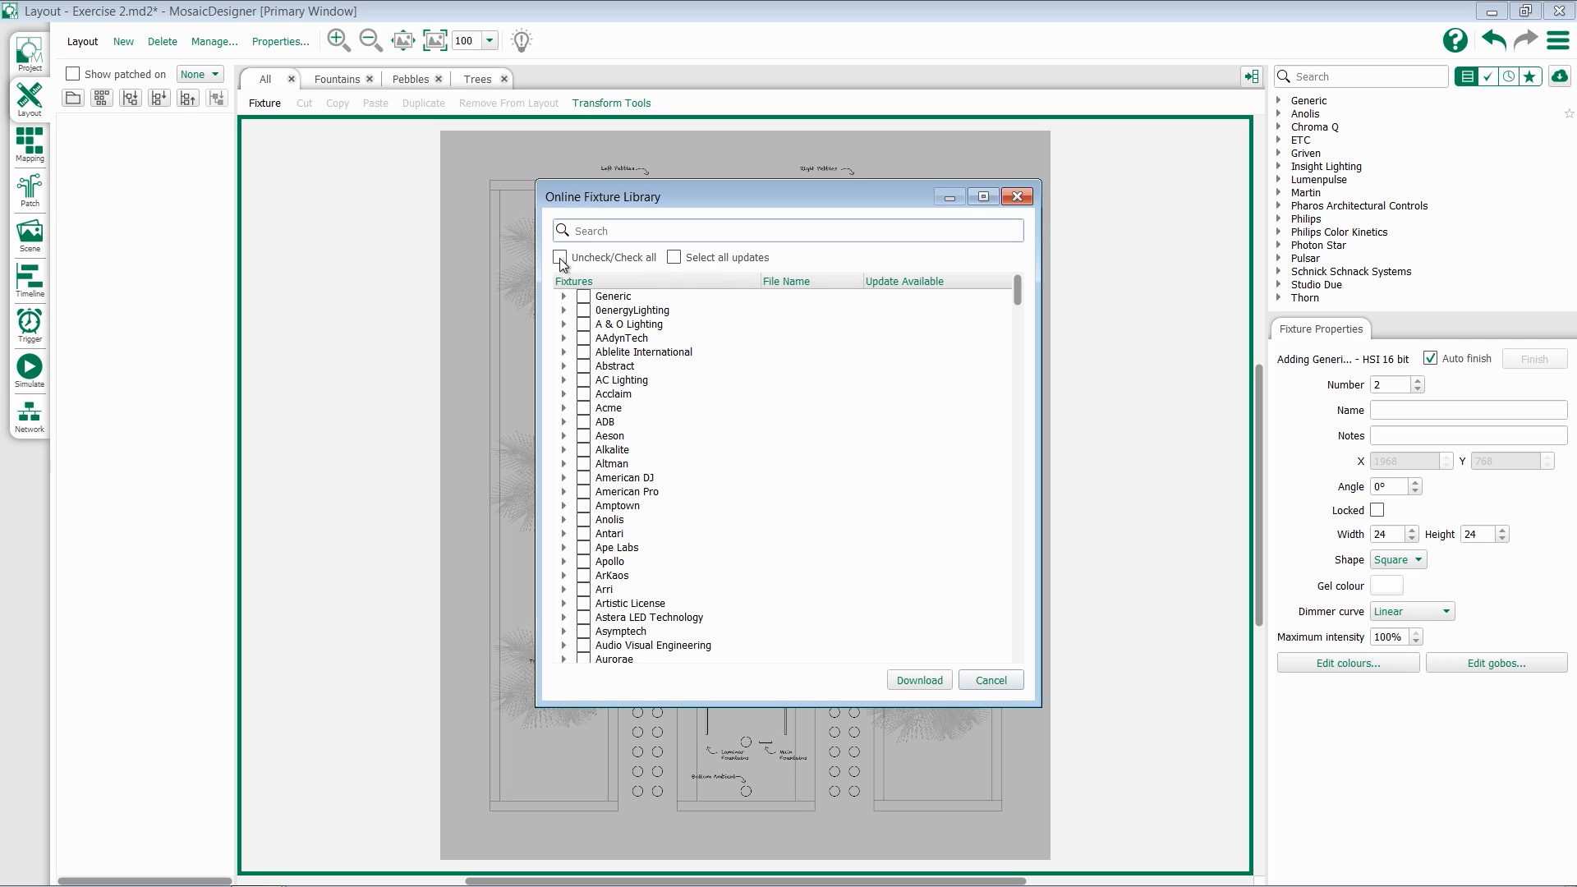
{"action": "left_click", "coordinate": [560, 260]}
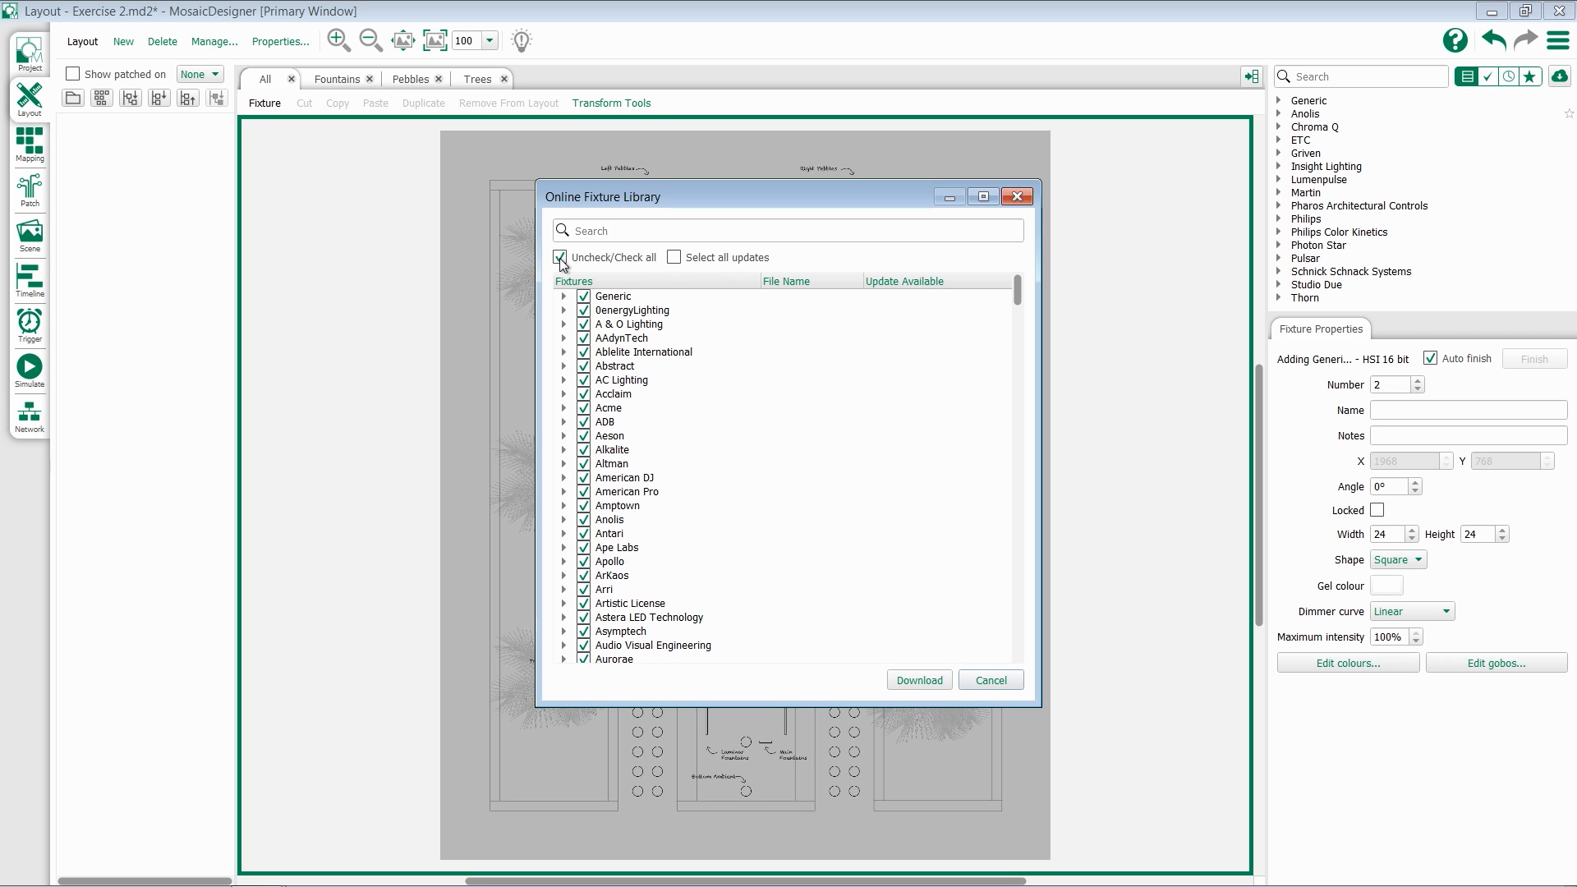
{"action": "left_click", "coordinate": [560, 257]}
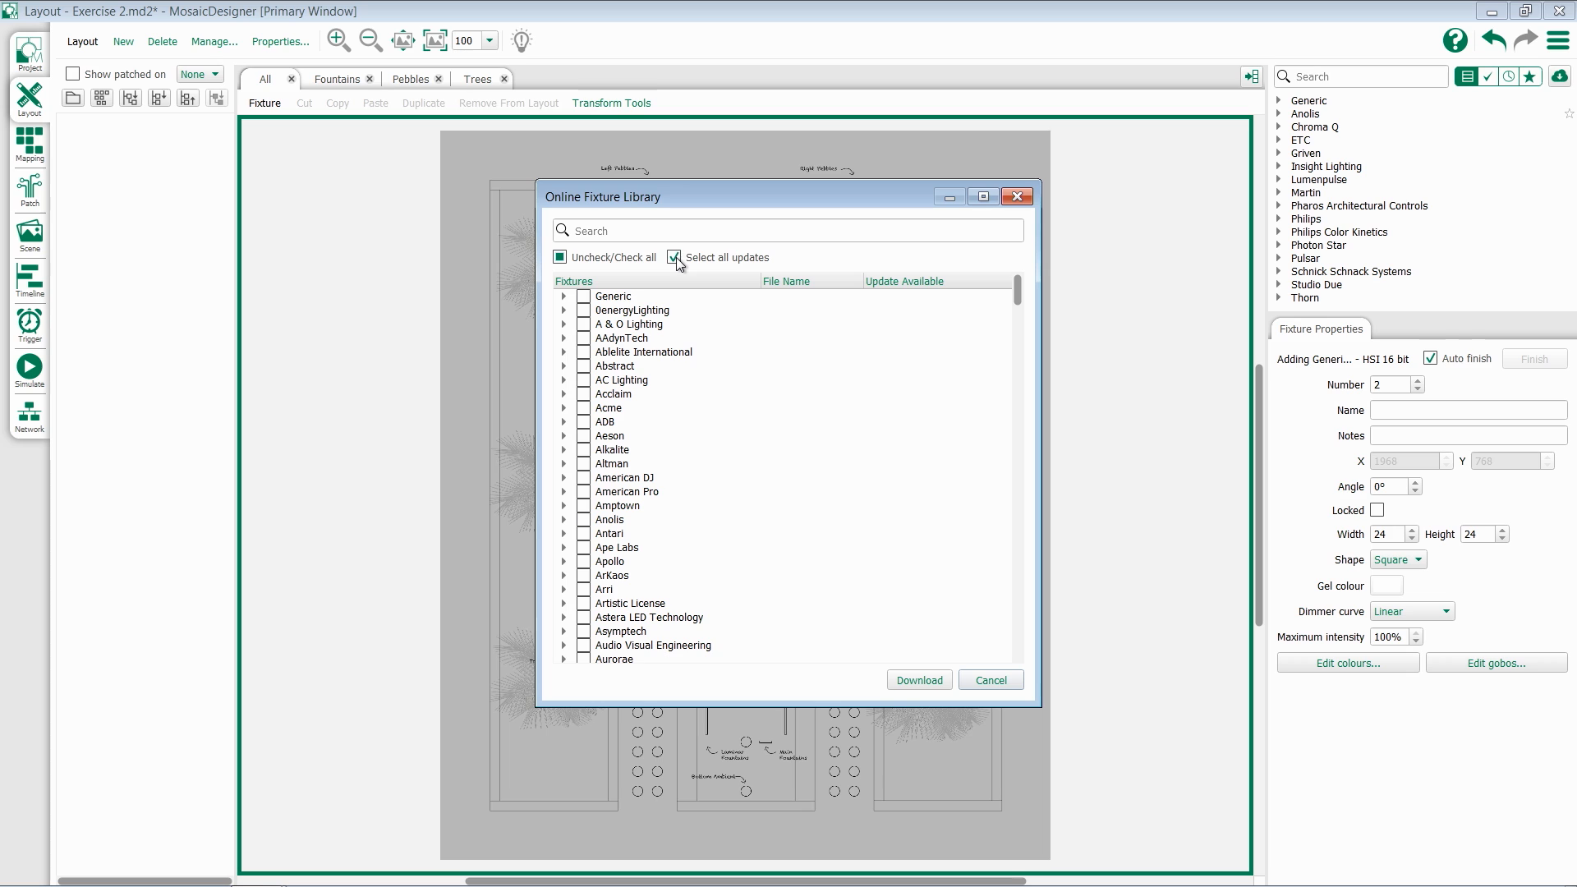
{"action": "left_click", "coordinate": [675, 258]}
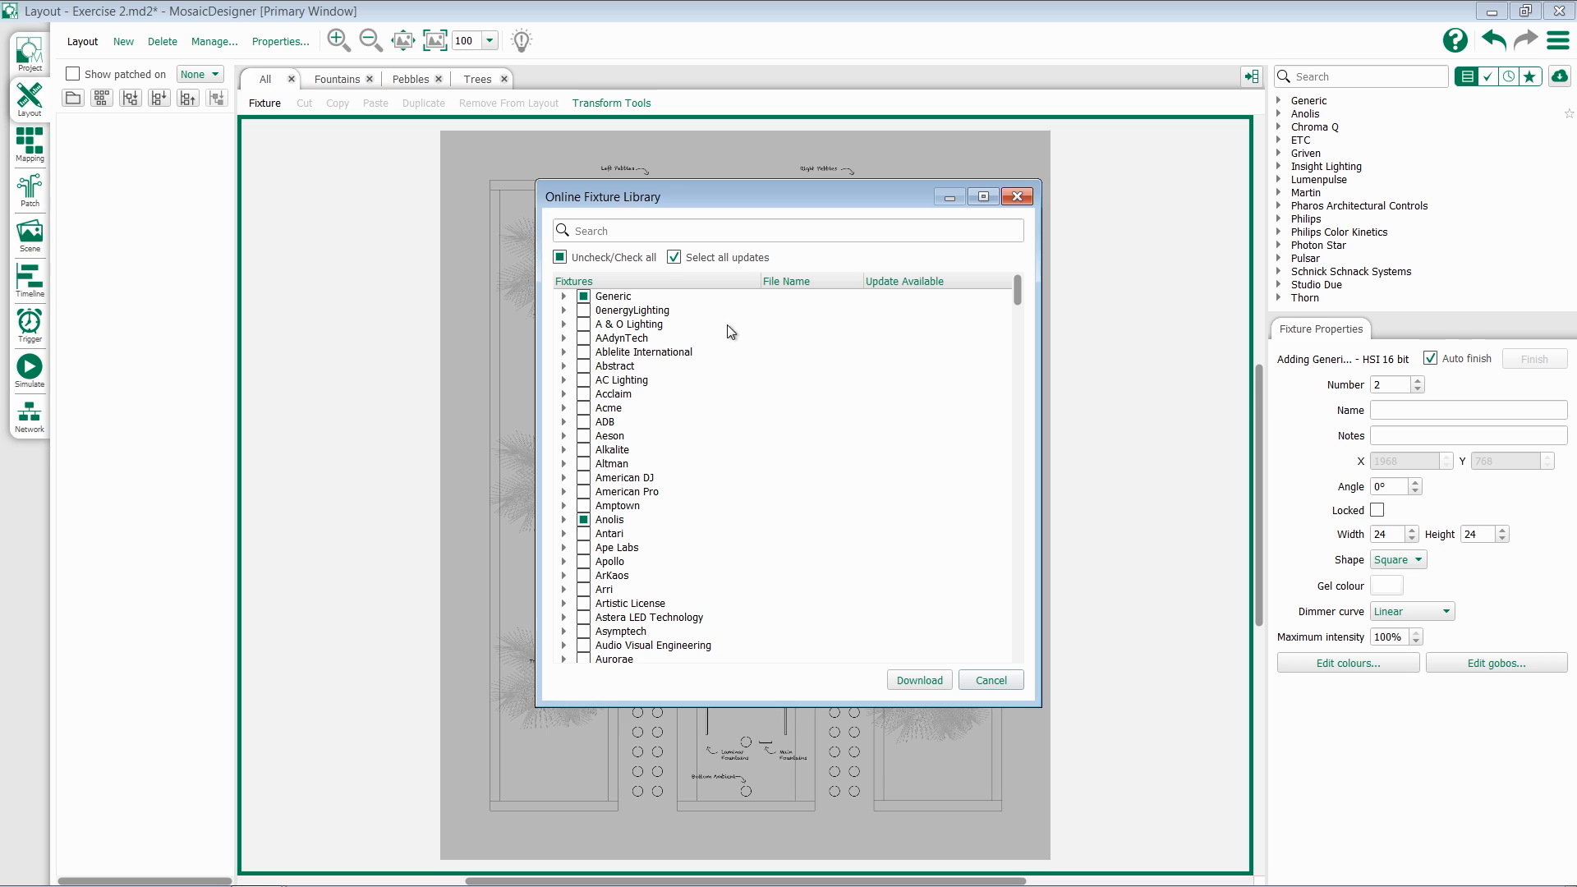
{"action": "mouse_move", "coordinate": [964, 601]}
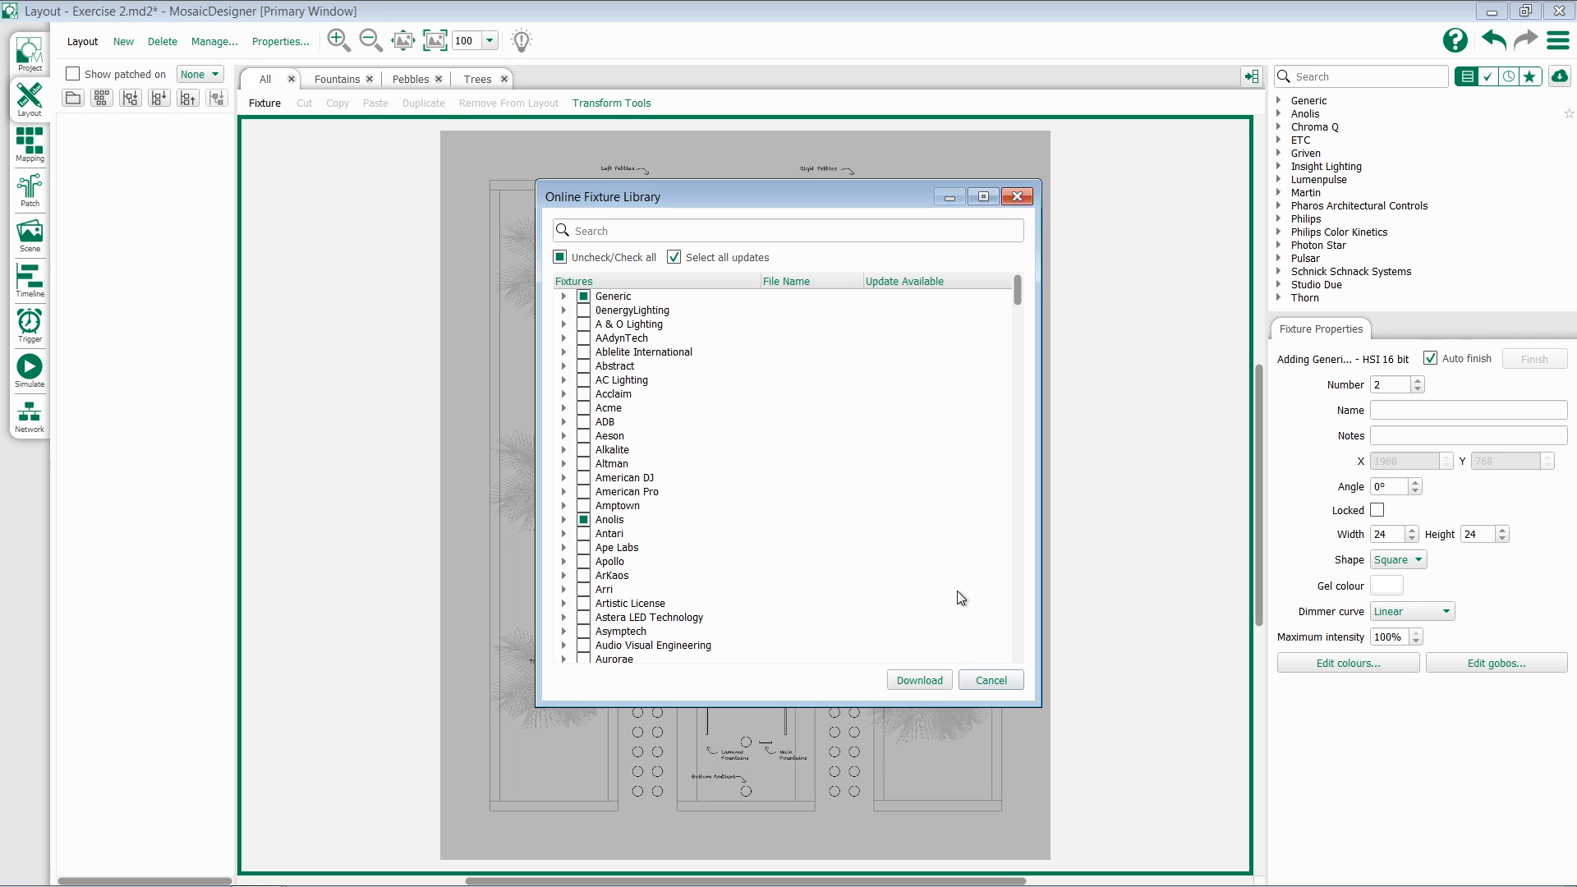
Step: Cancel the library dialog, set the fixture filter back to All and expand ETC's D22 Lustr+ profiles
{"action": "left_click", "coordinate": [989, 680]}
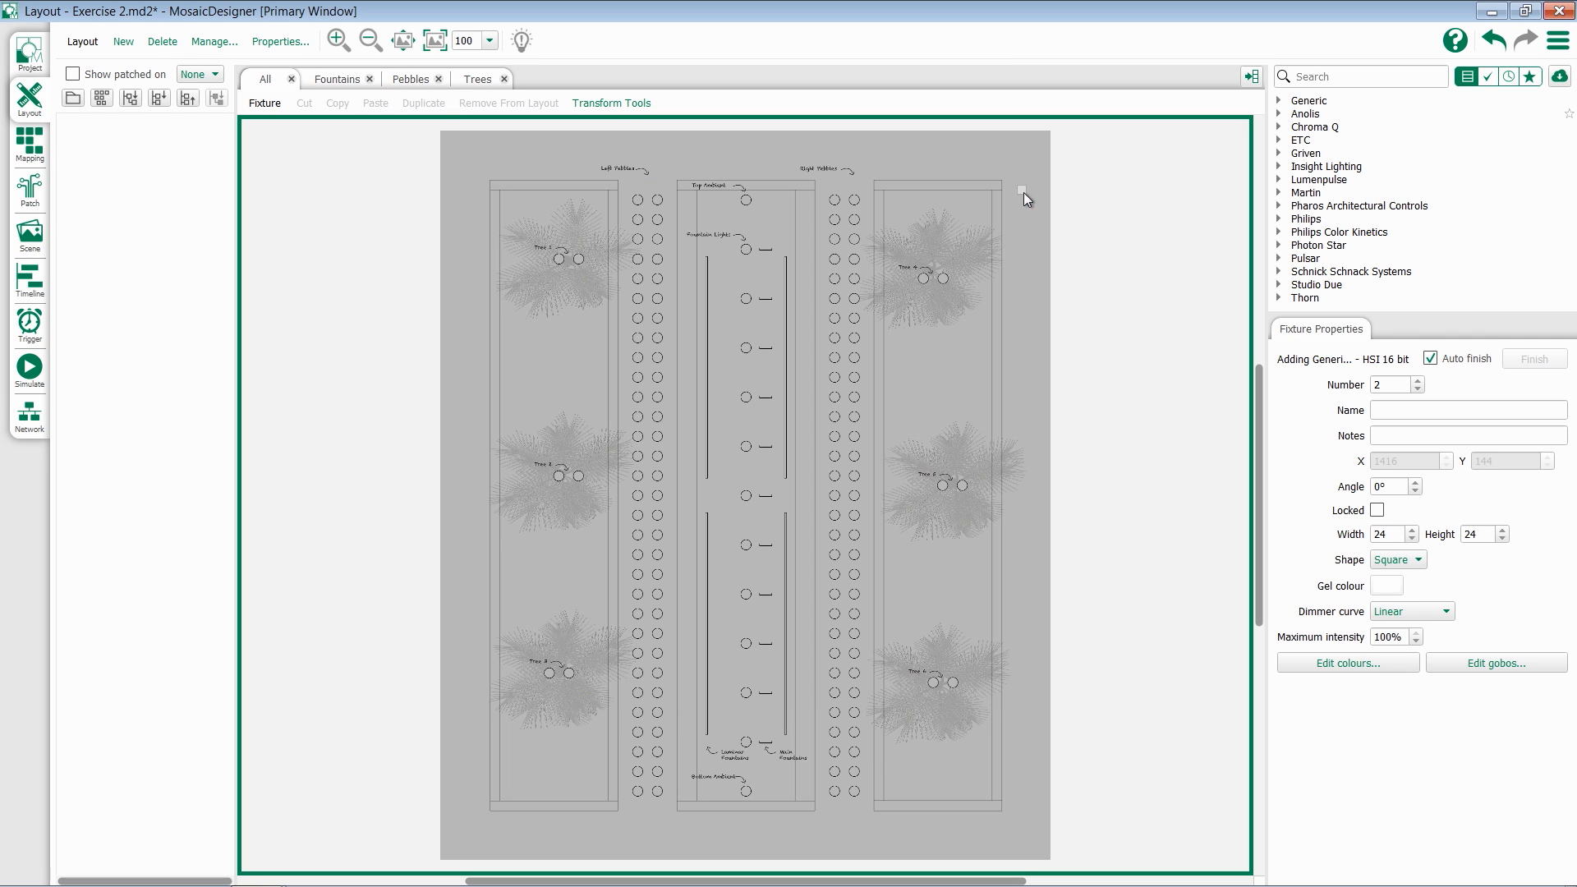
{"action": "mouse_move", "coordinate": [1479, 91]}
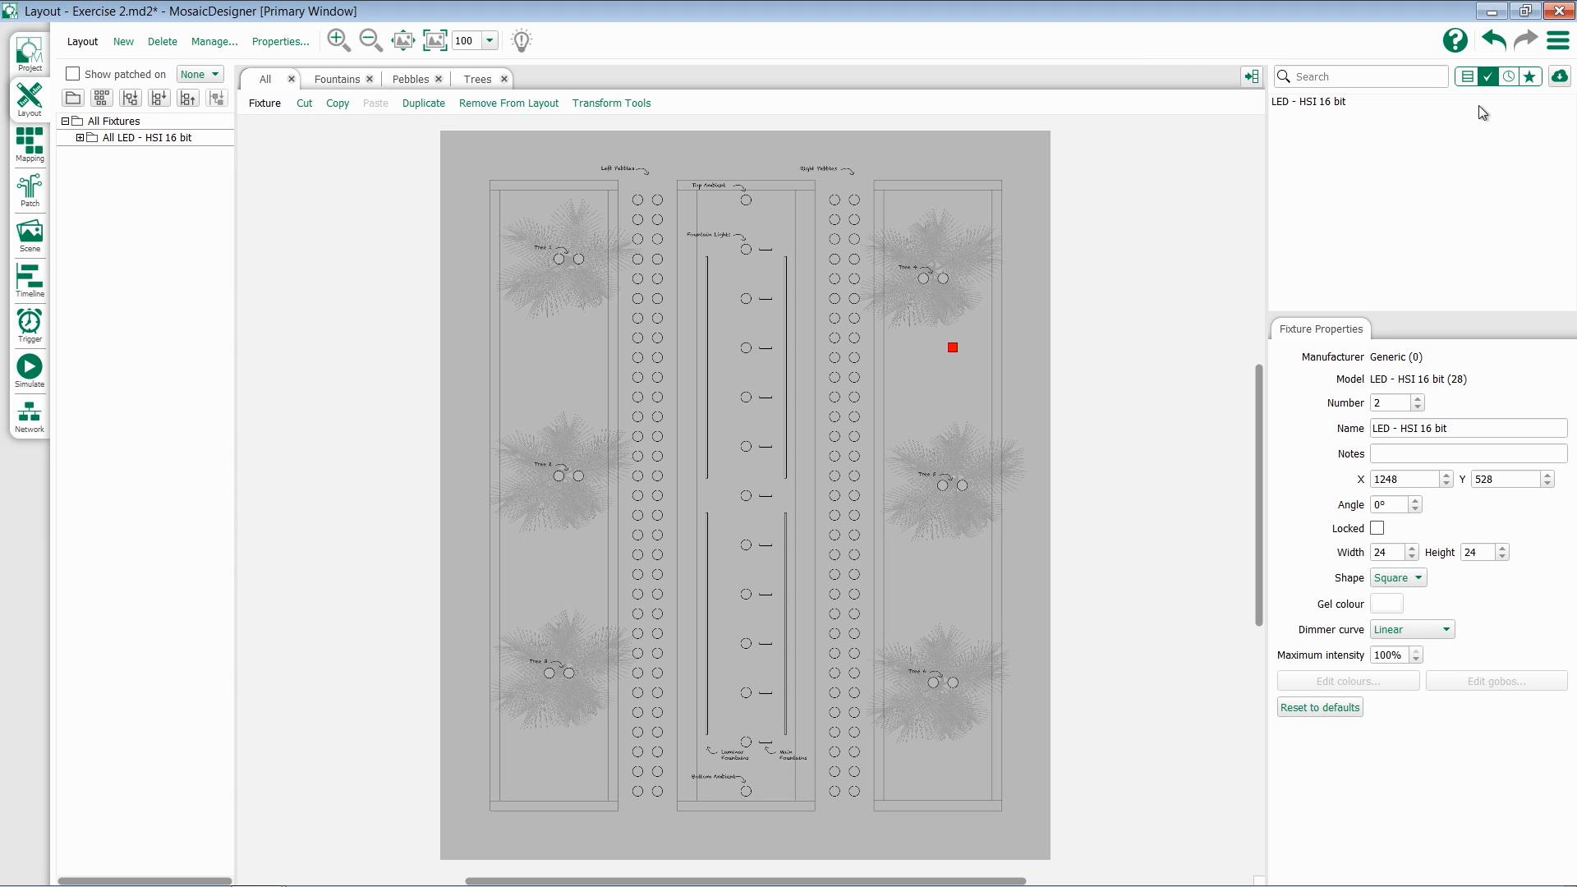
{"action": "left_click", "coordinate": [1508, 77]}
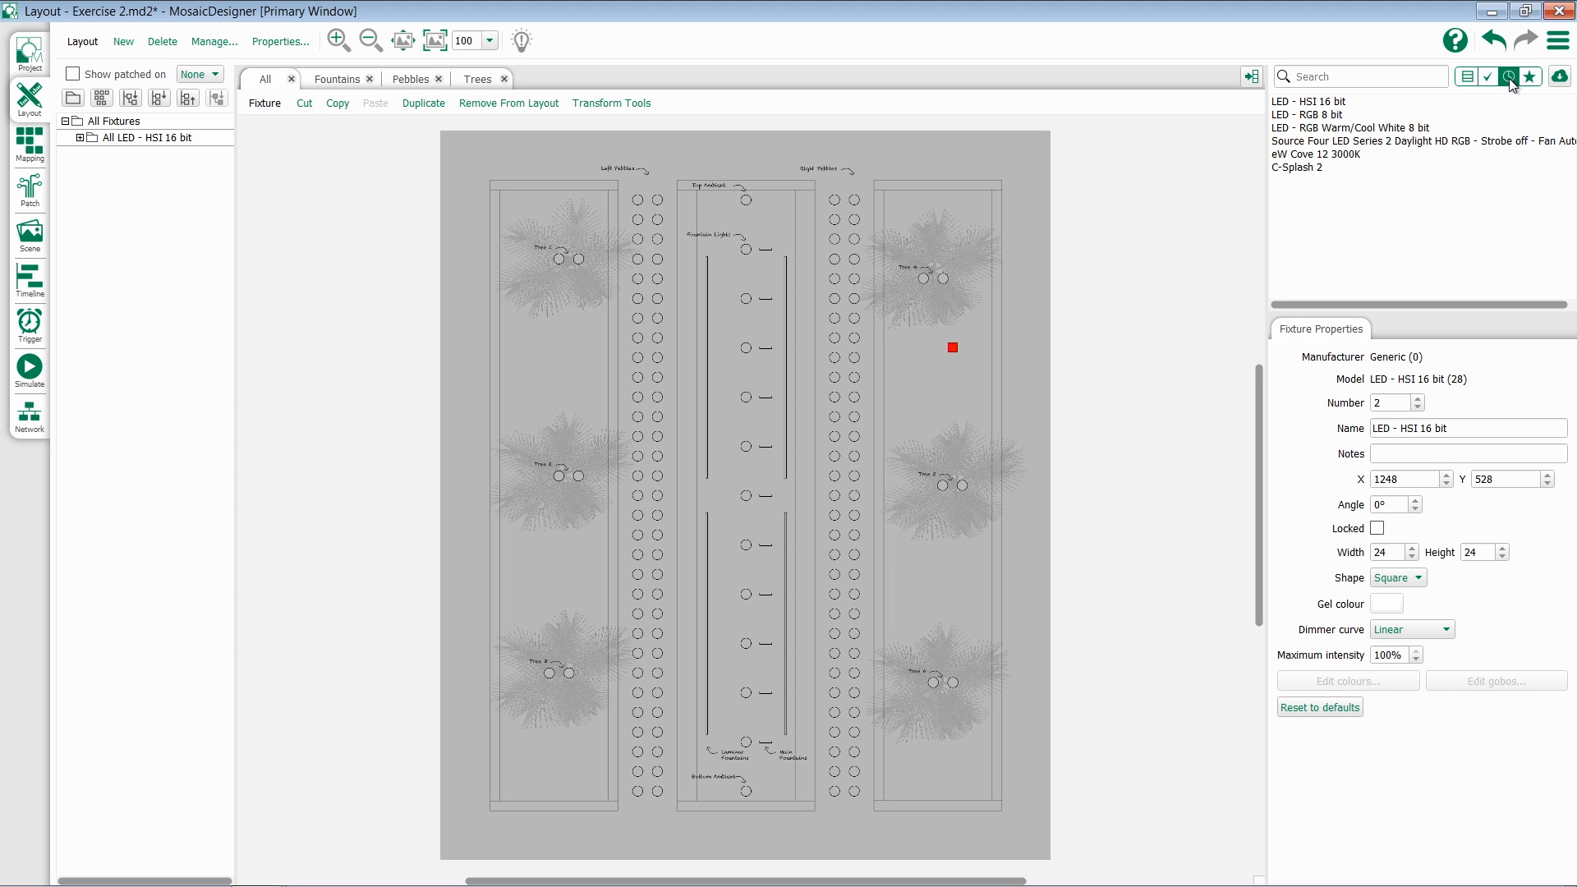
{"action": "left_click", "coordinate": [1529, 78]}
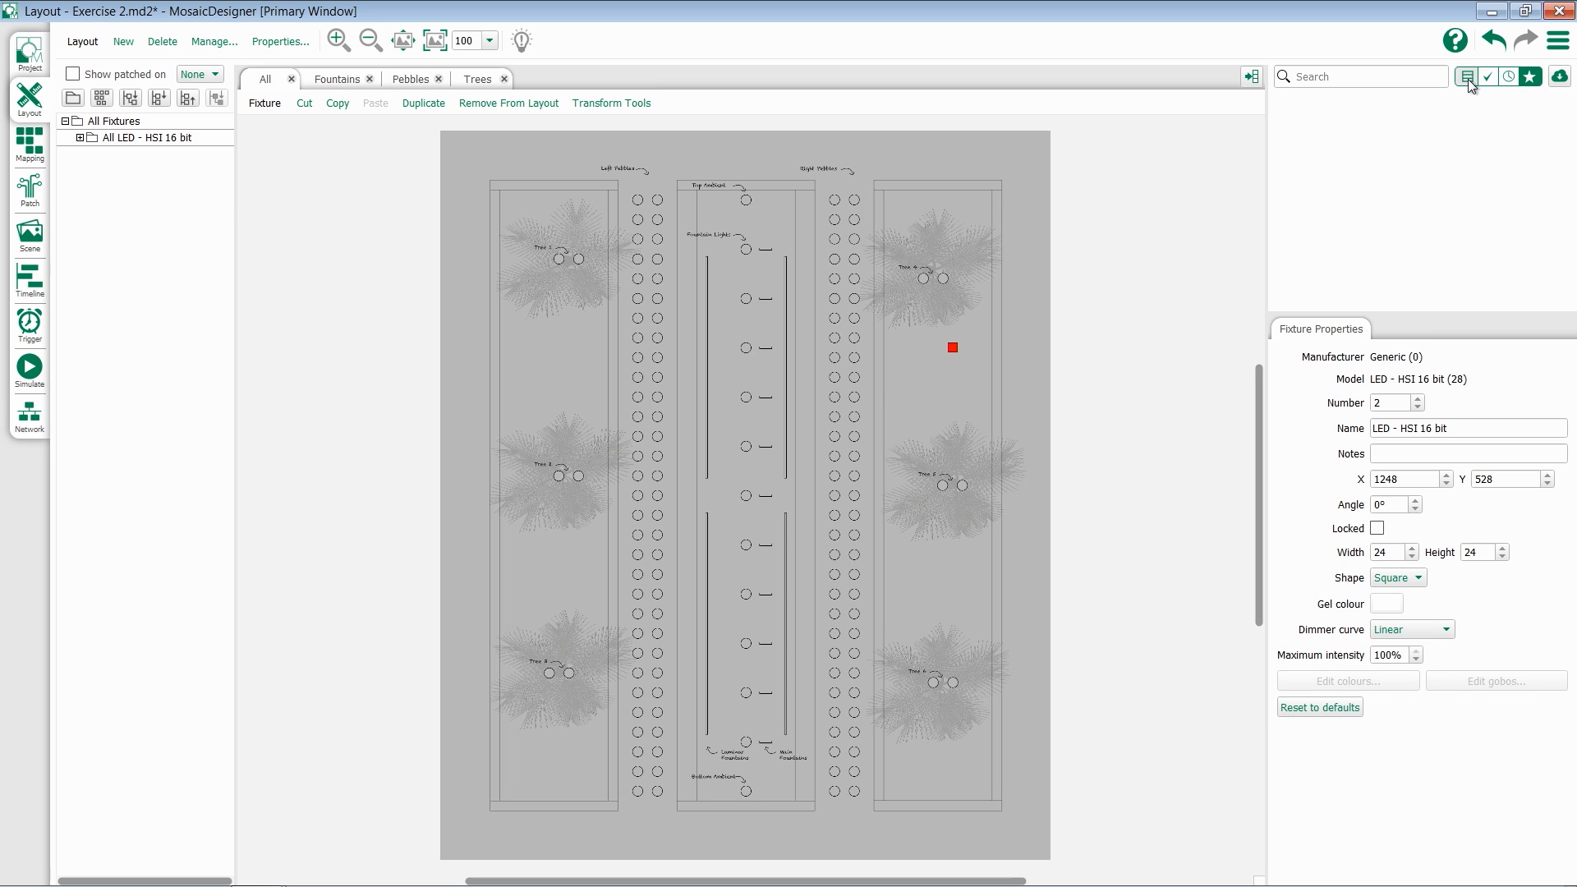
{"action": "left_click", "coordinate": [1466, 77]}
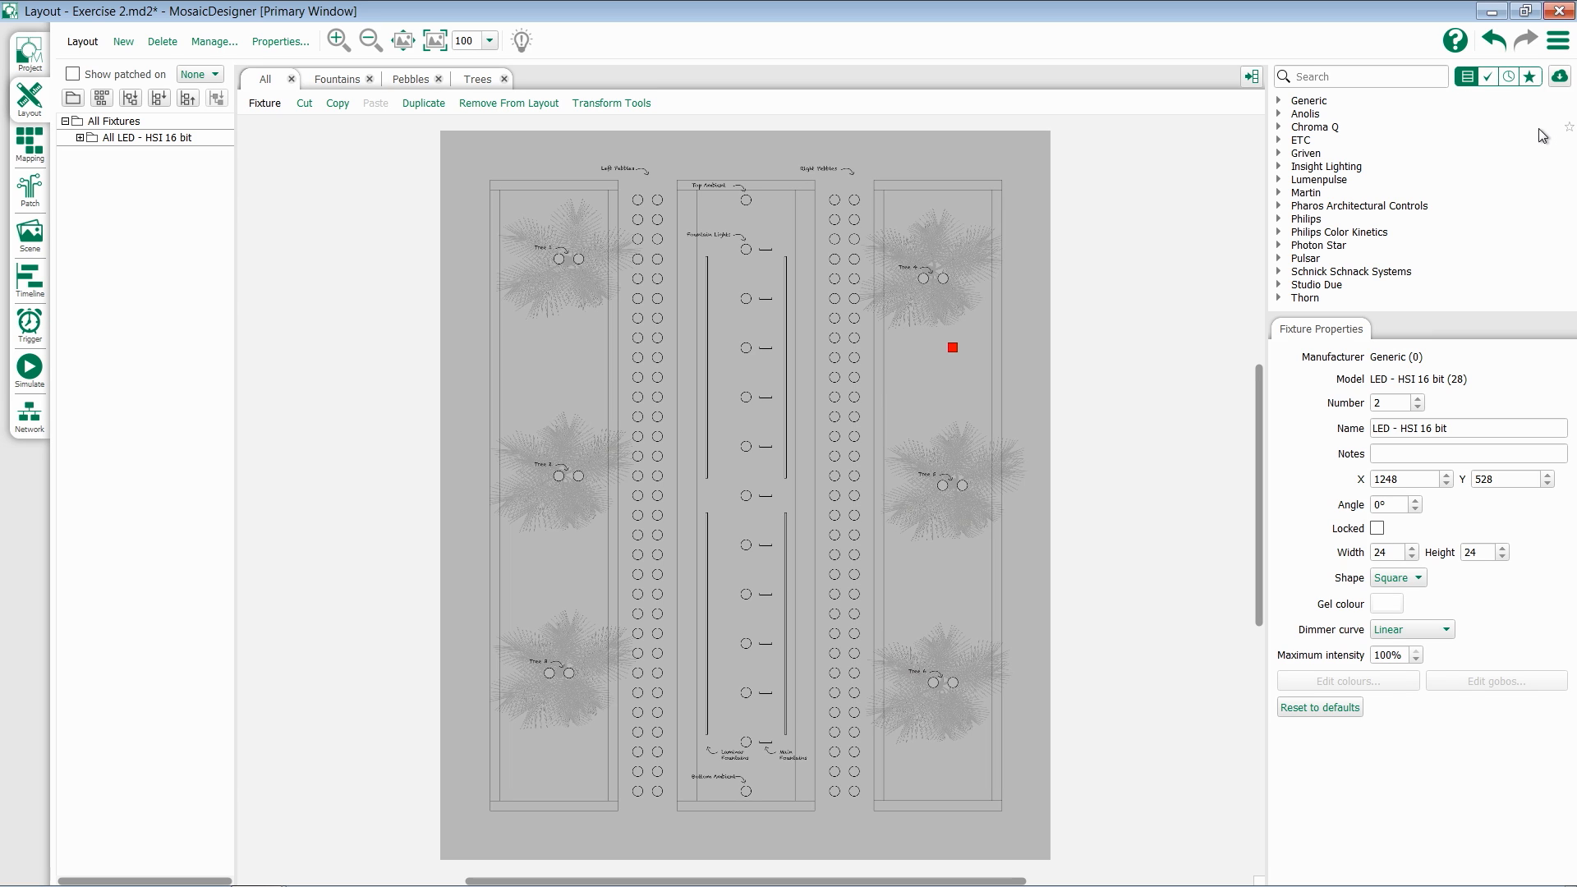
{"action": "left_click", "coordinate": [1281, 140]}
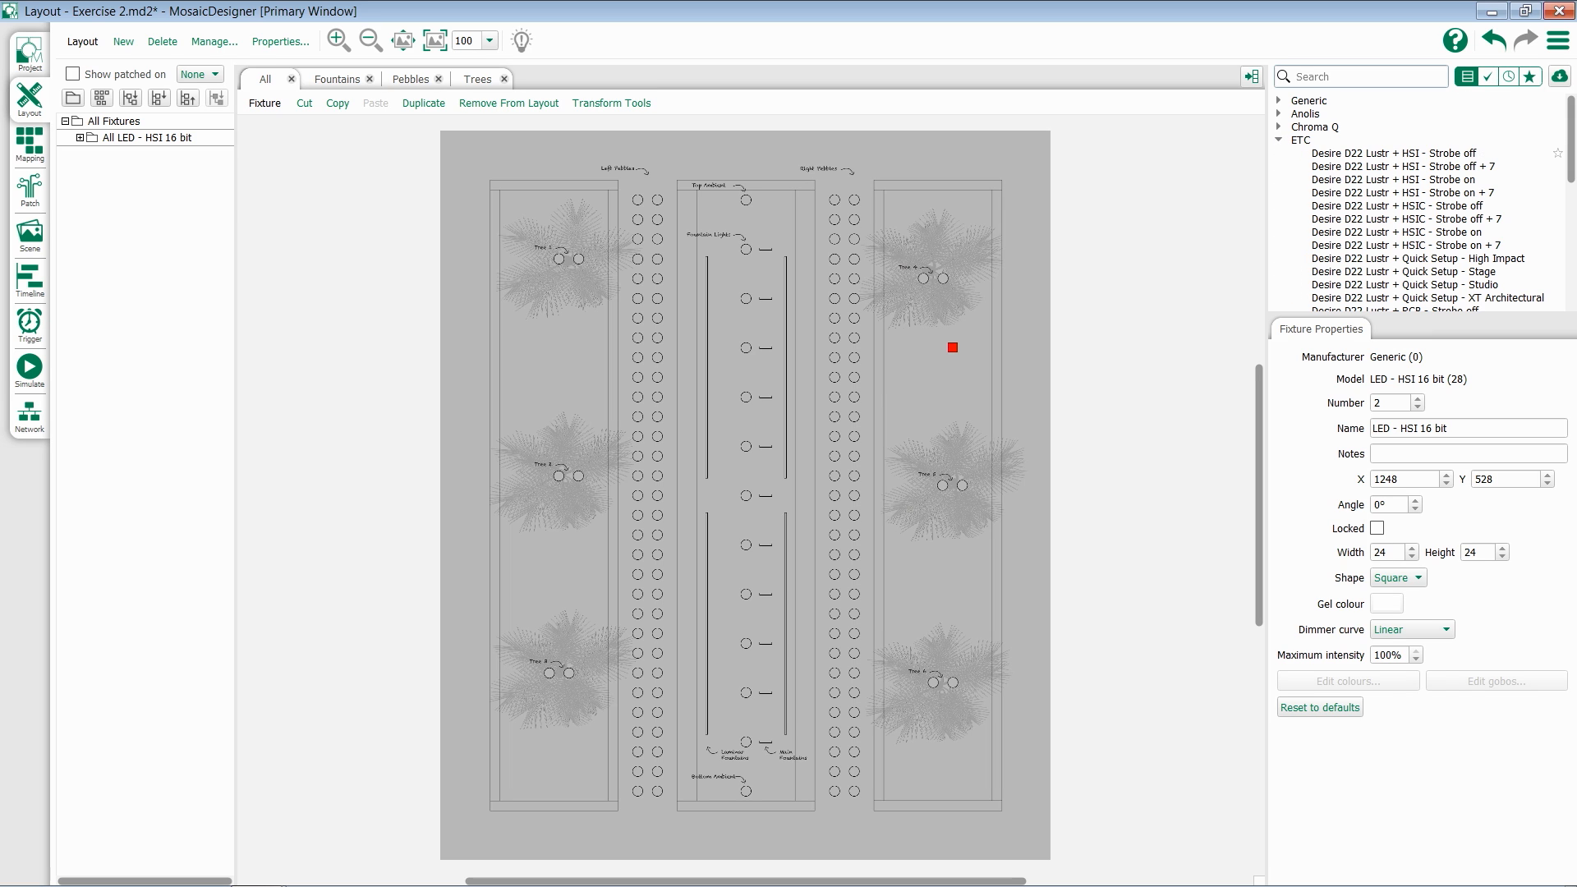